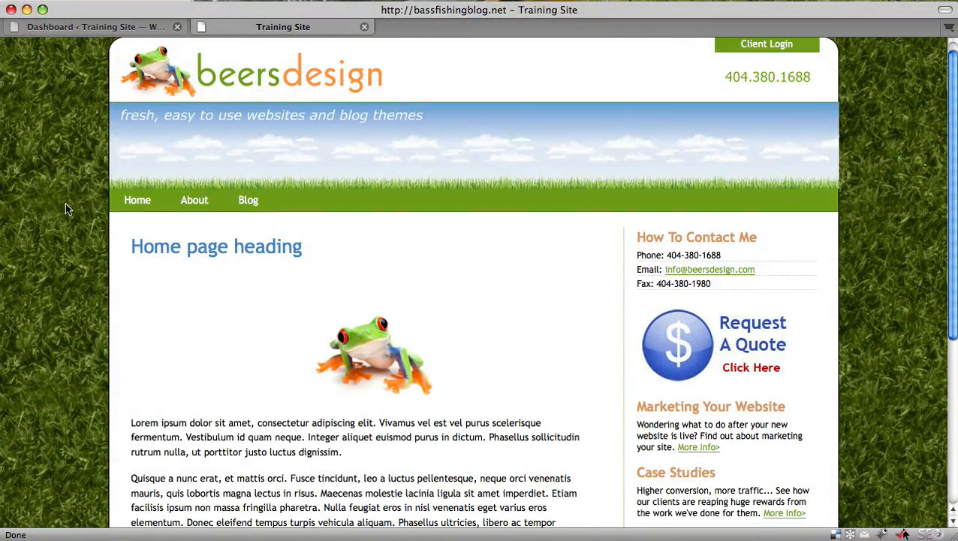
mouse_move(193, 199)
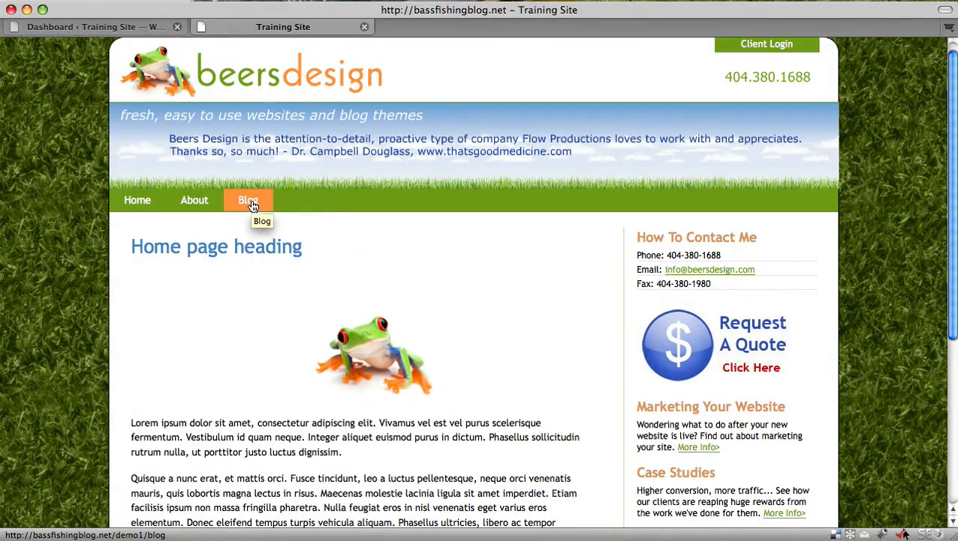
Open the About page from the training site's navigation bar
click(248, 200)
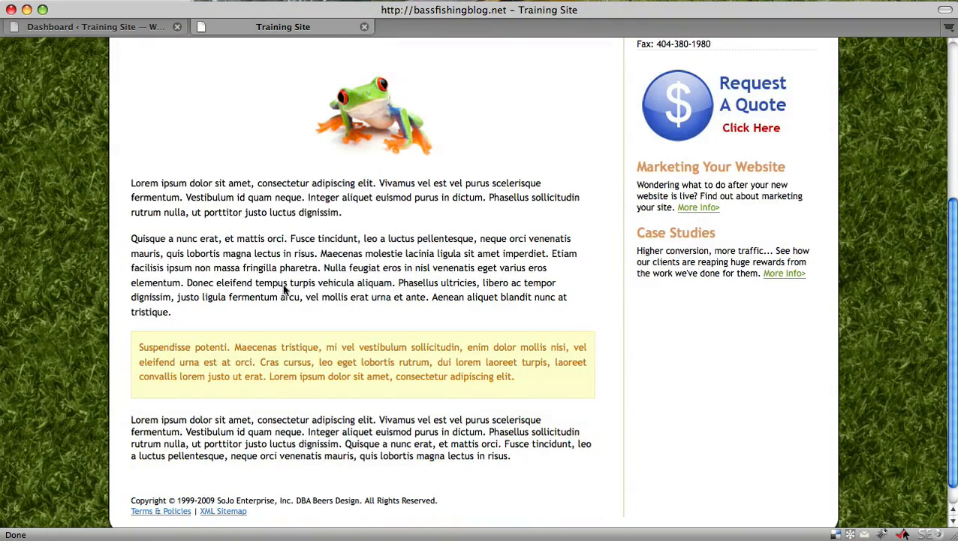
mouse_move(375, 105)
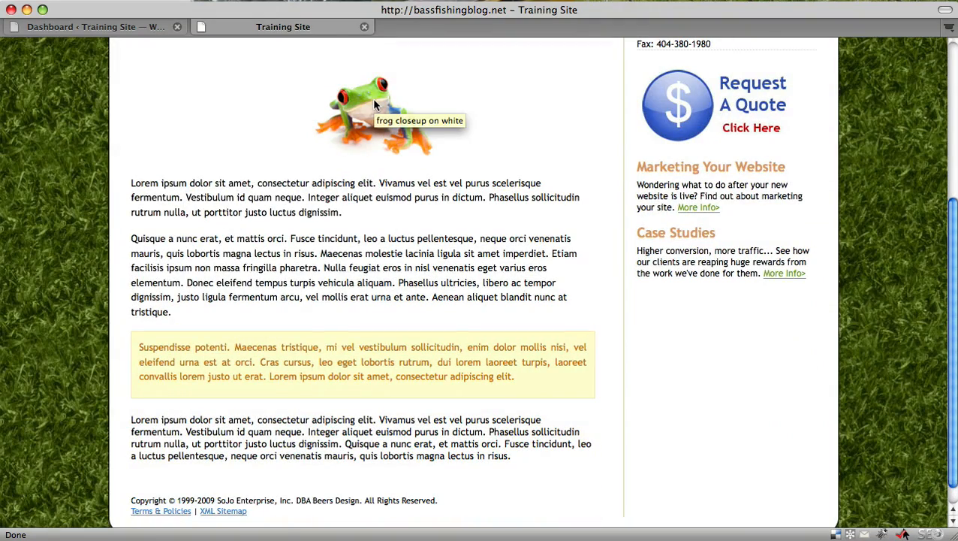
mouse_move(377, 176)
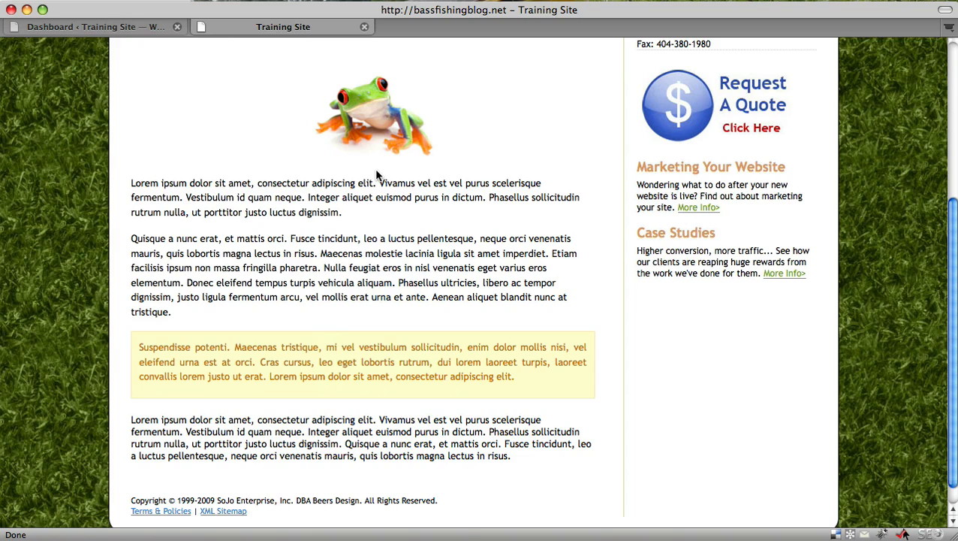
mouse_move(399, 170)
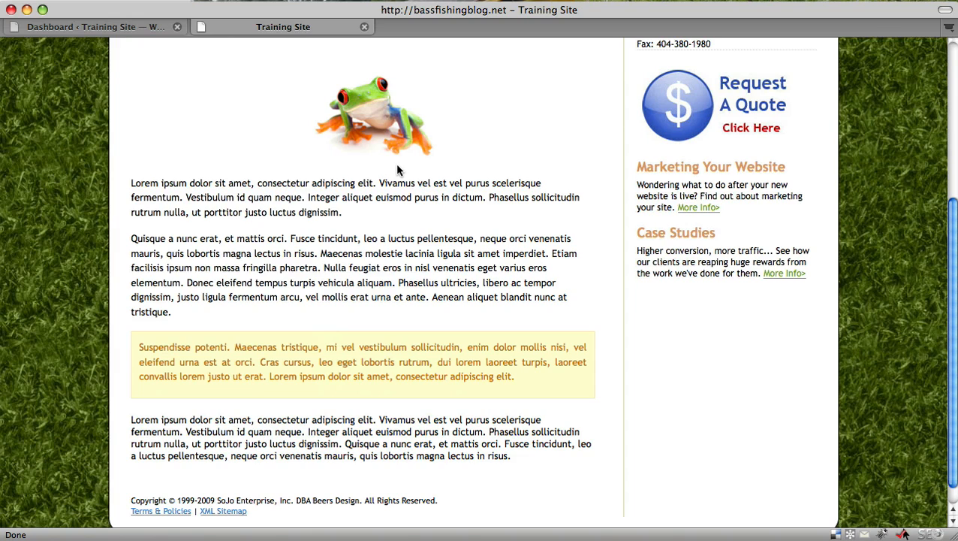
mouse_move(382, 182)
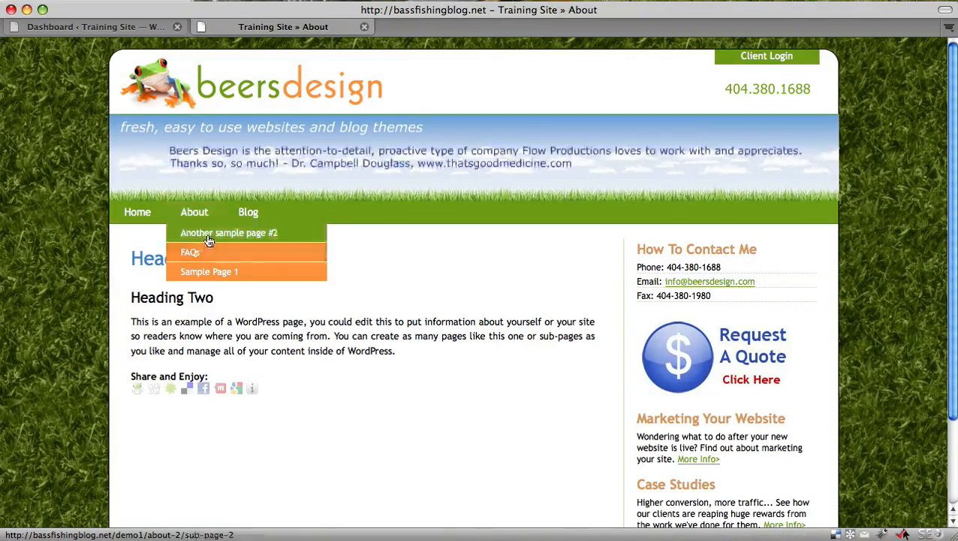
Open FAQs from the About dropdown and scroll down through the FAQs page
click(229, 232)
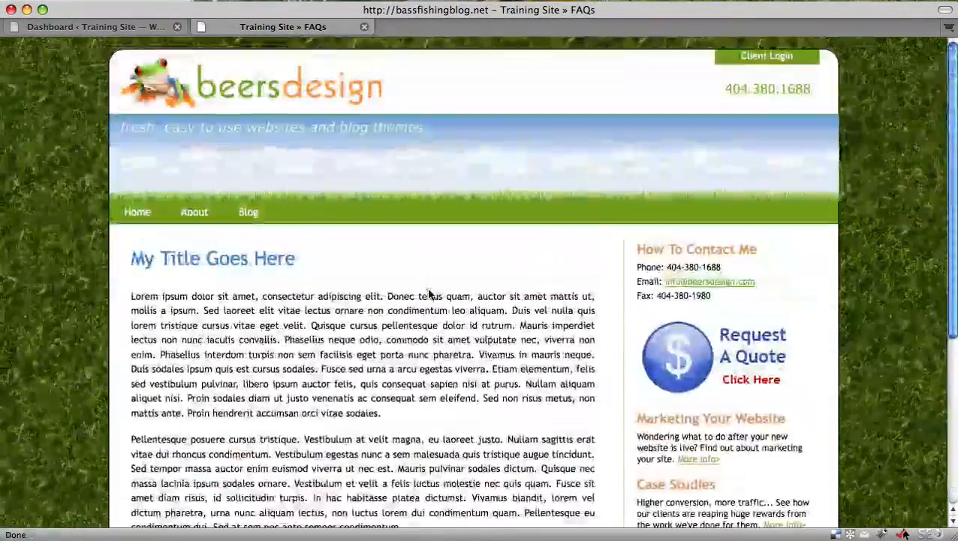
scroll(down, 3)
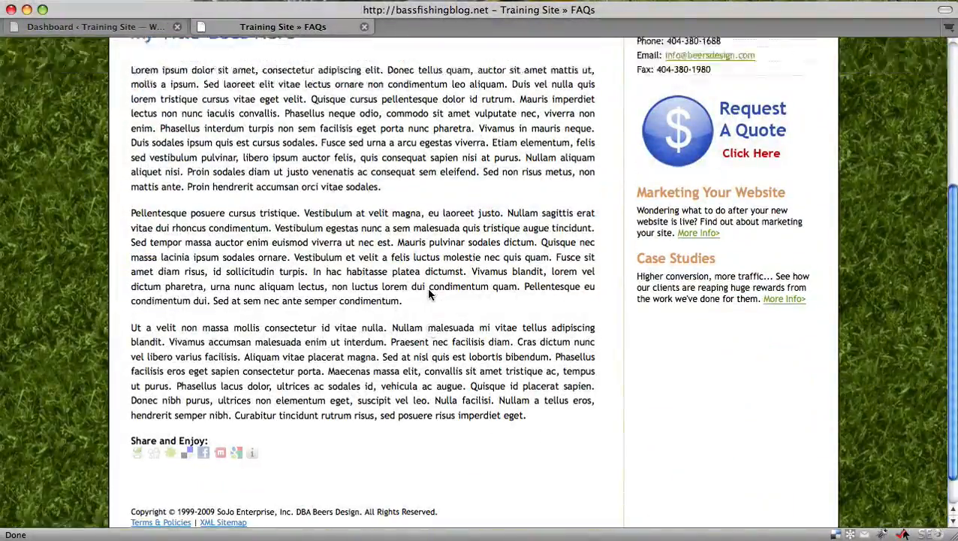
scroll(down, 3)
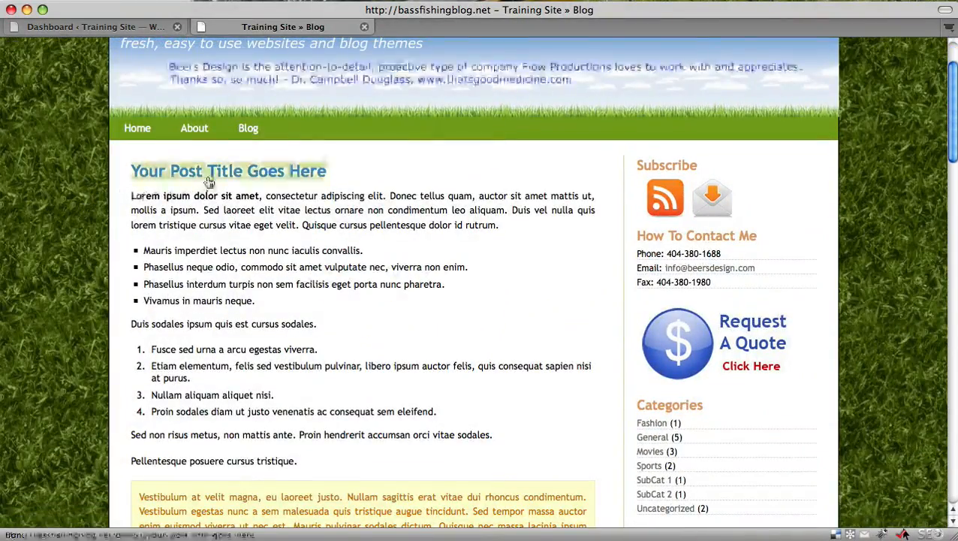
Scroll the Blog post list, briefly checking the admin Dashboard tab and returning
scroll(down, 3)
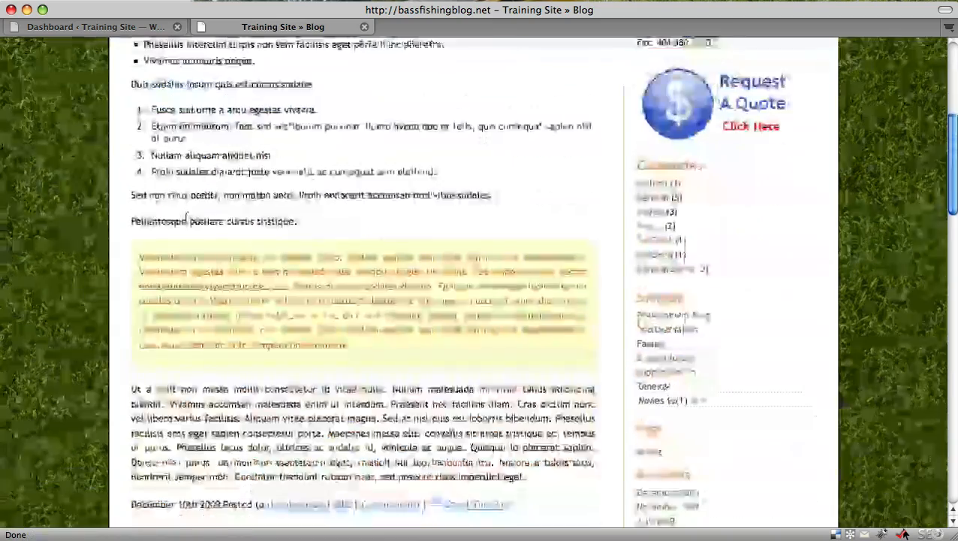
scroll(down, 3)
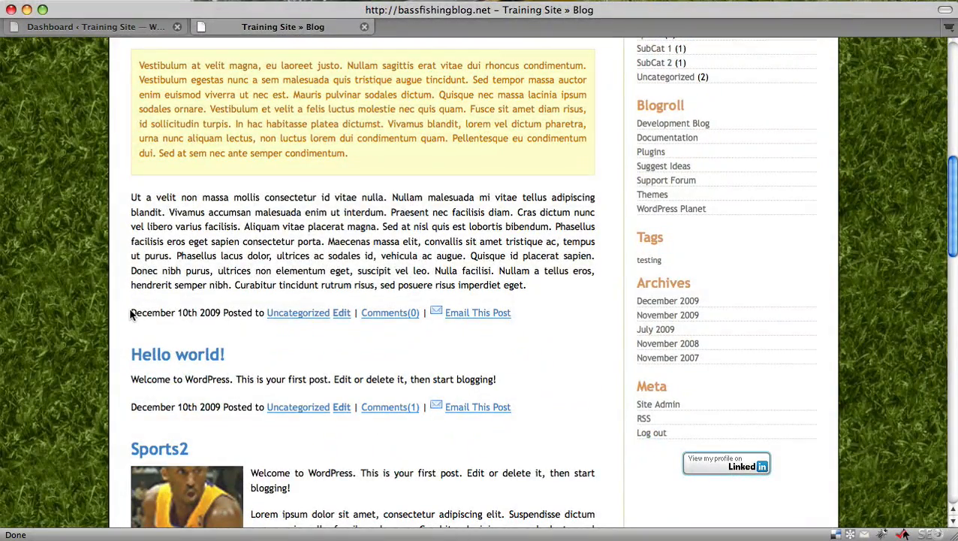
drag(130, 312, 220, 313)
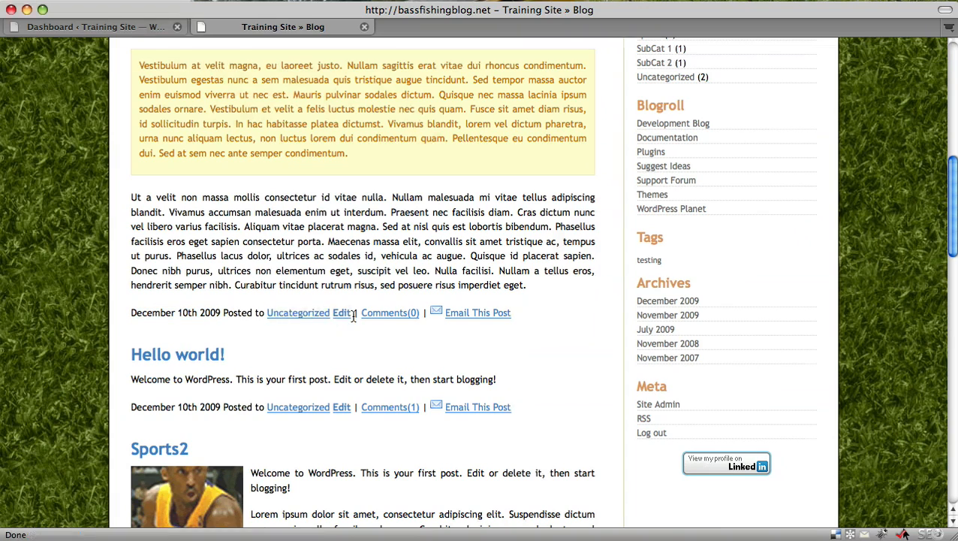
mouse_move(340, 317)
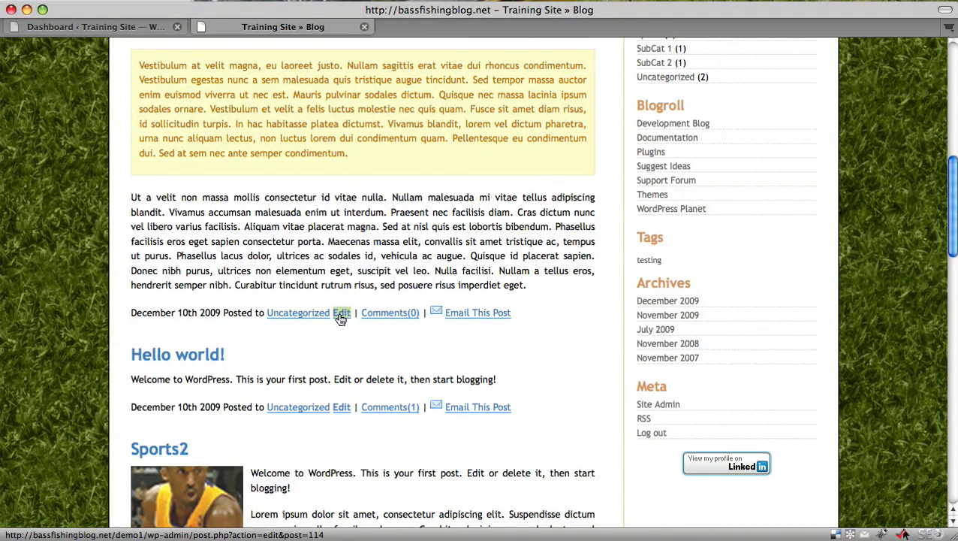
mouse_move(336, 311)
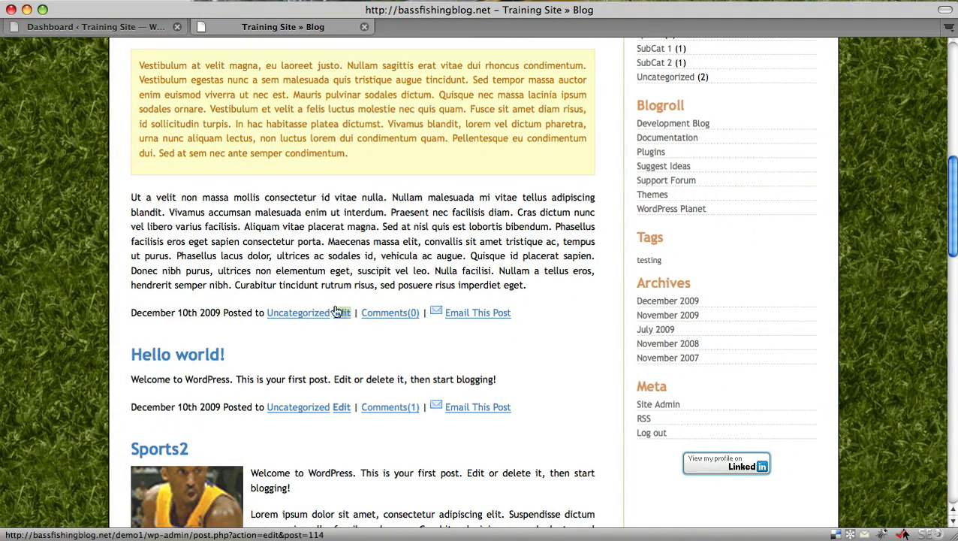
click(96, 31)
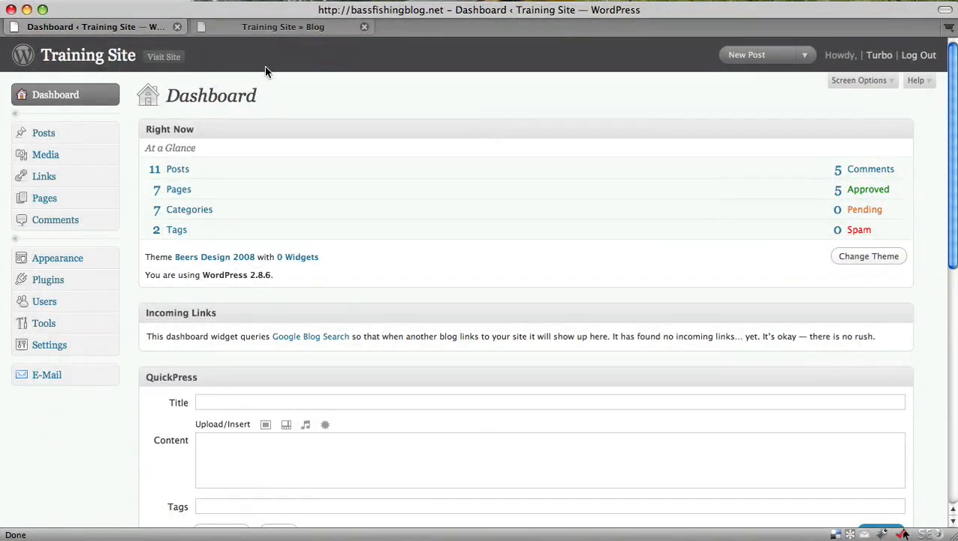
click(283, 27)
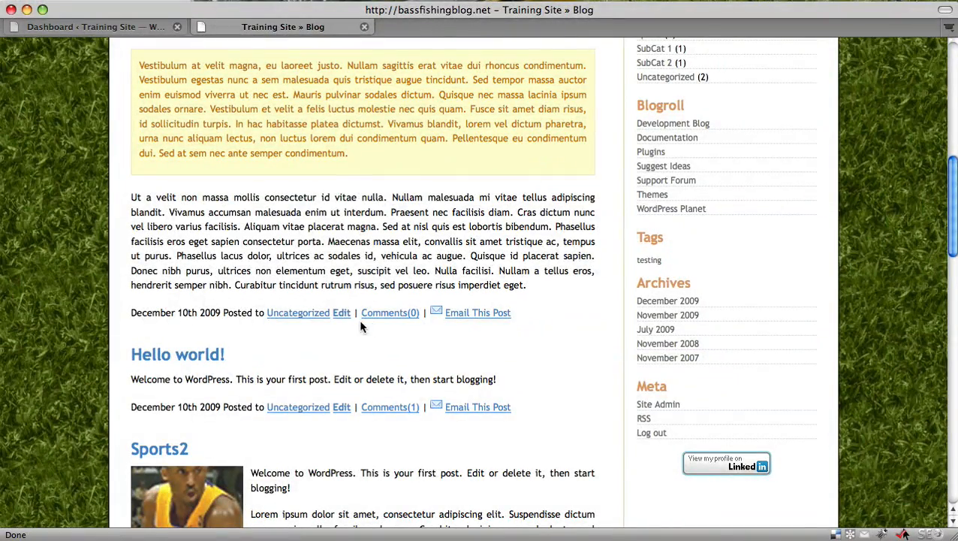
mouse_move(390, 322)
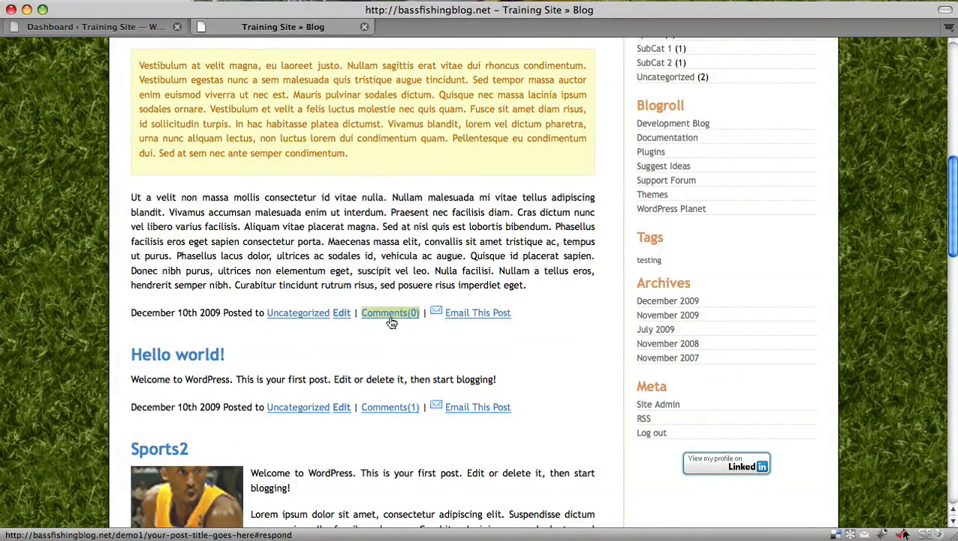
Scroll to the end of the blog listing and go to the next page of posts
scroll(down, 3)
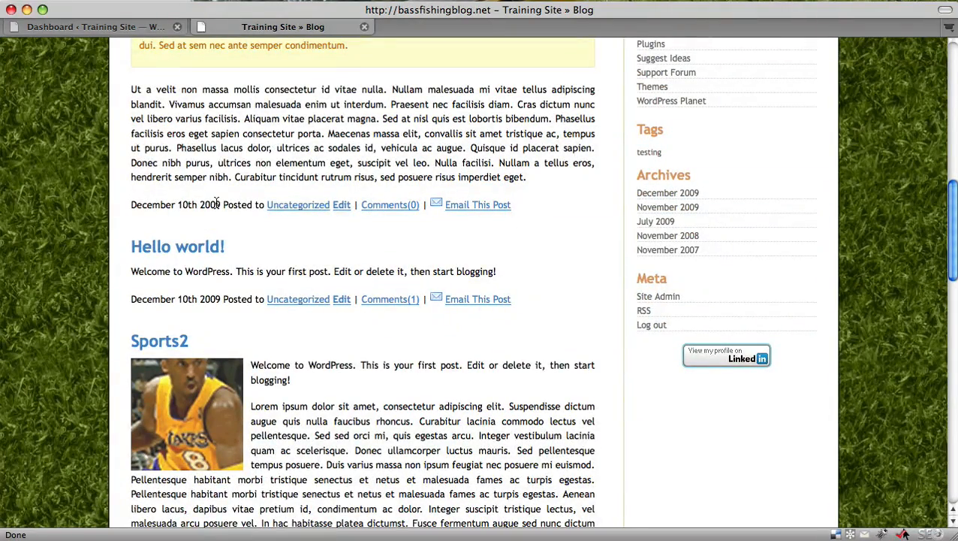
mouse_move(581, 188)
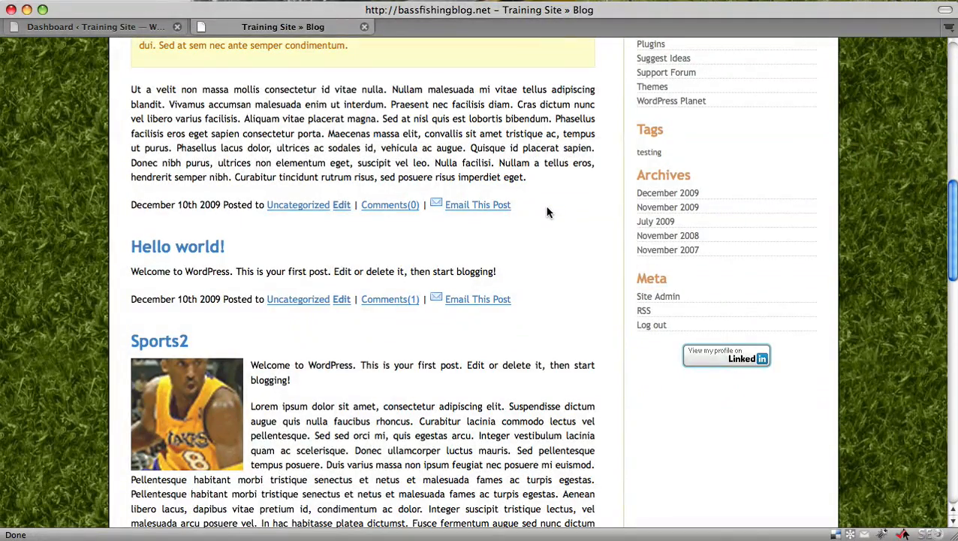
mouse_move(185, 258)
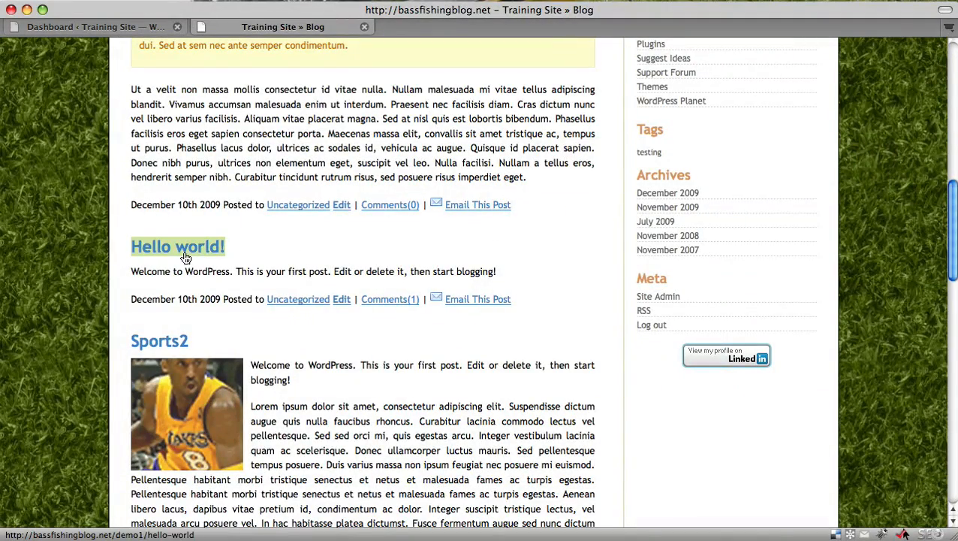
scroll(down, 3)
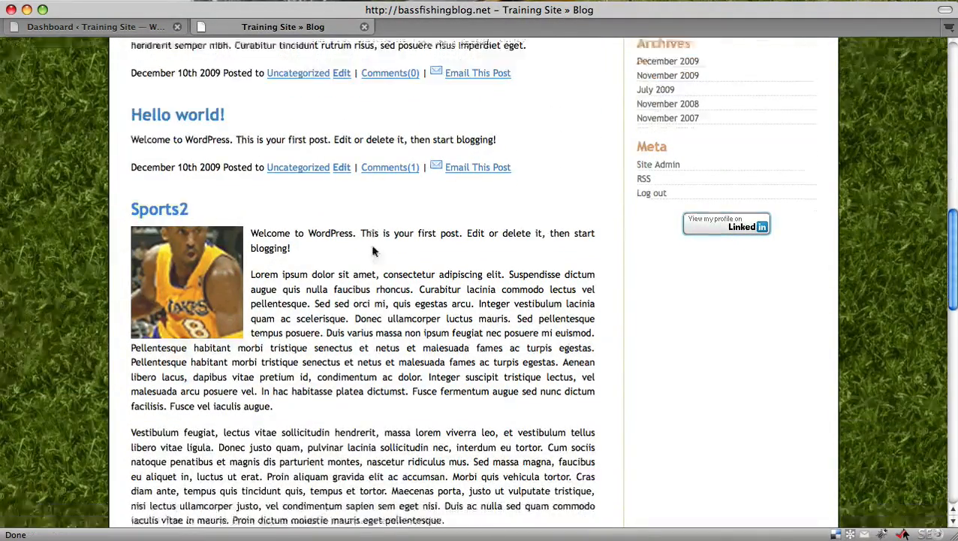
scroll(down, 3)
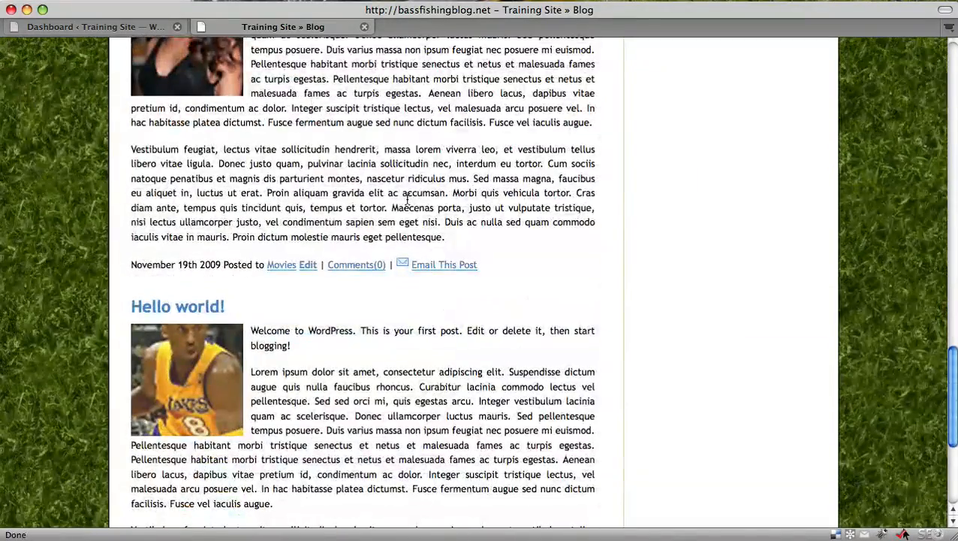
scroll(down, 3)
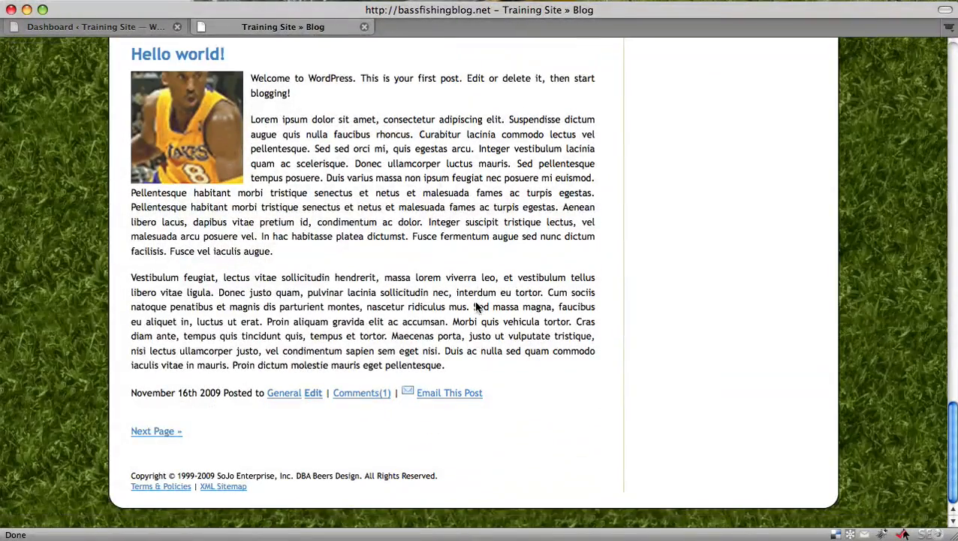
mouse_move(156, 432)
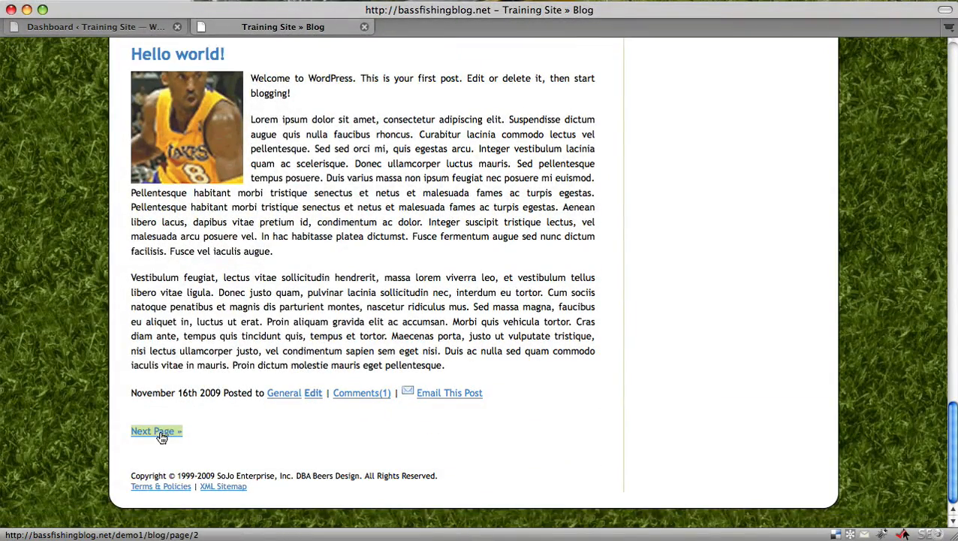
click(153, 430)
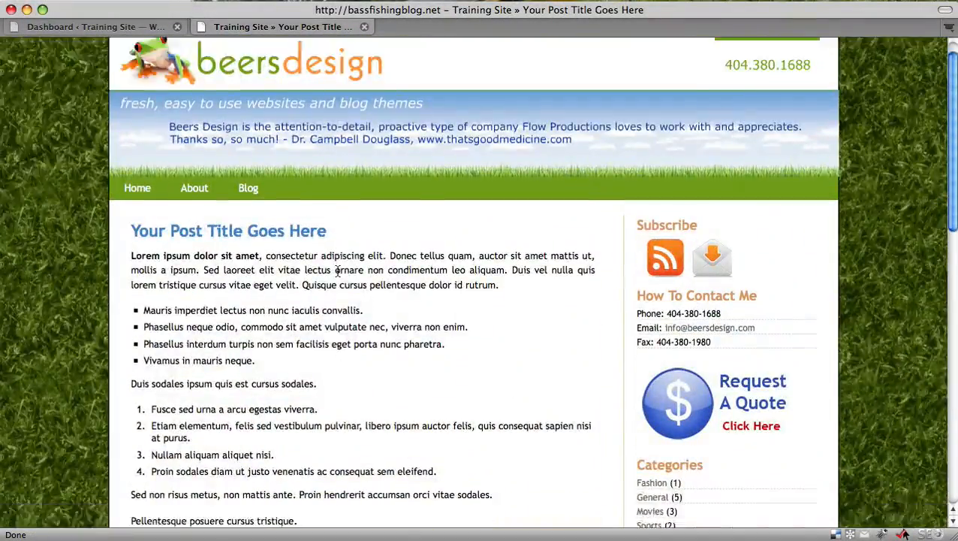
scroll(down, 3)
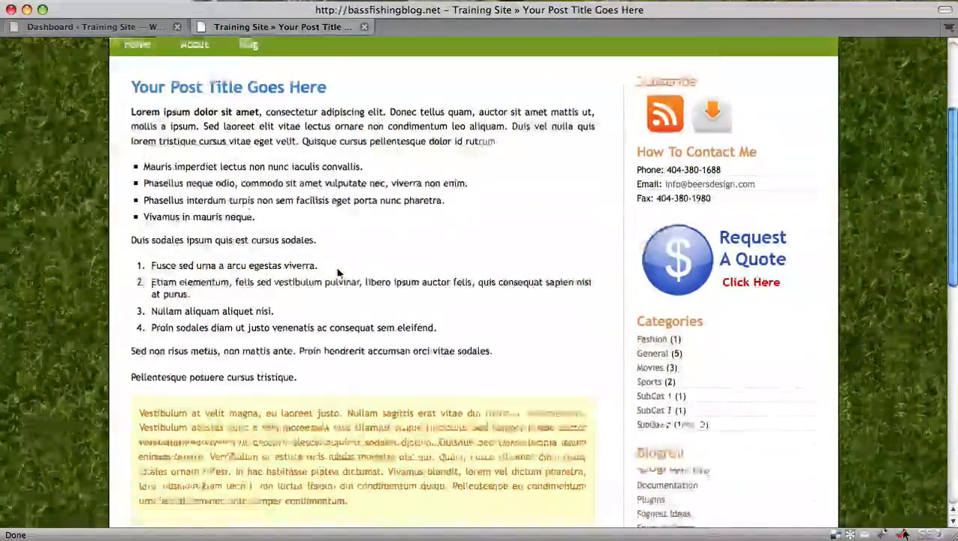
scroll(down, 3)
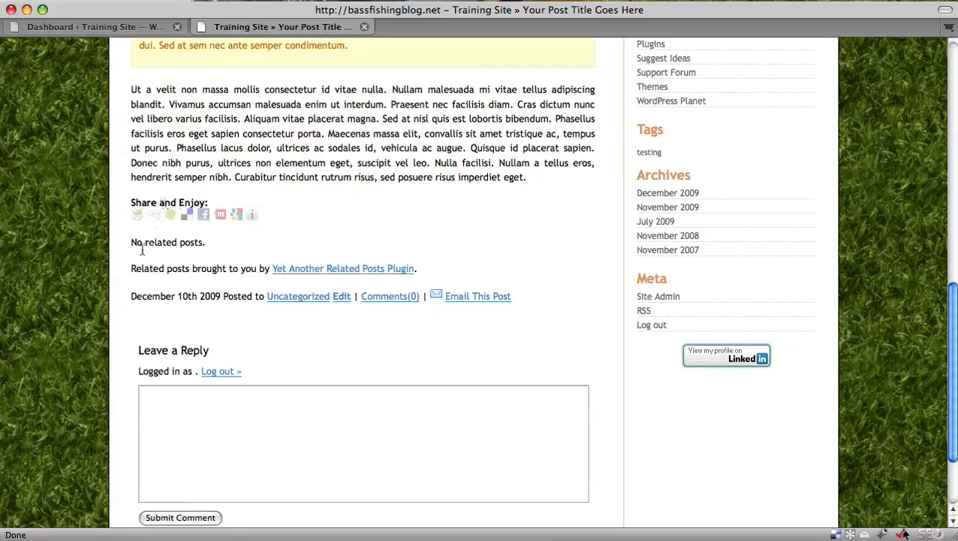
double_click(160, 242)
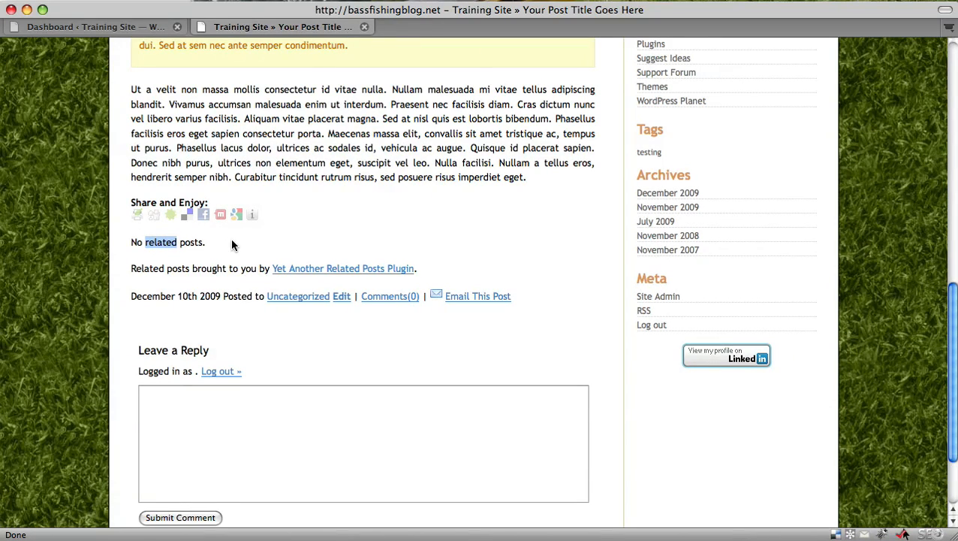
click(233, 245)
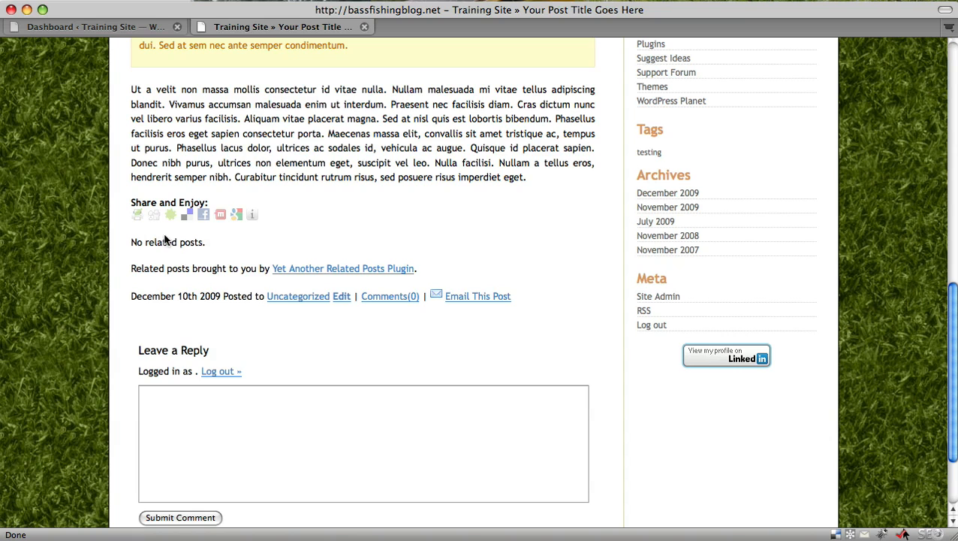
mouse_move(160, 253)
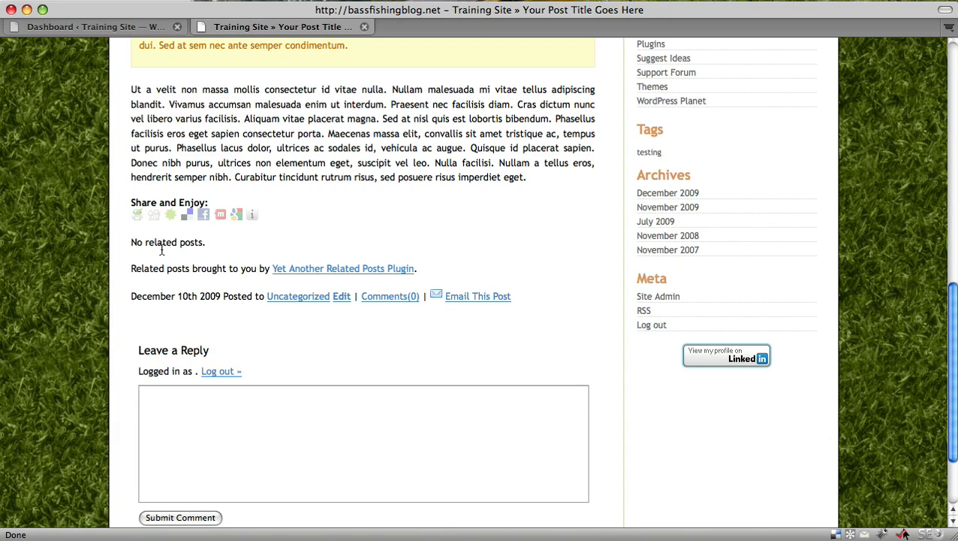
scroll(down, 3)
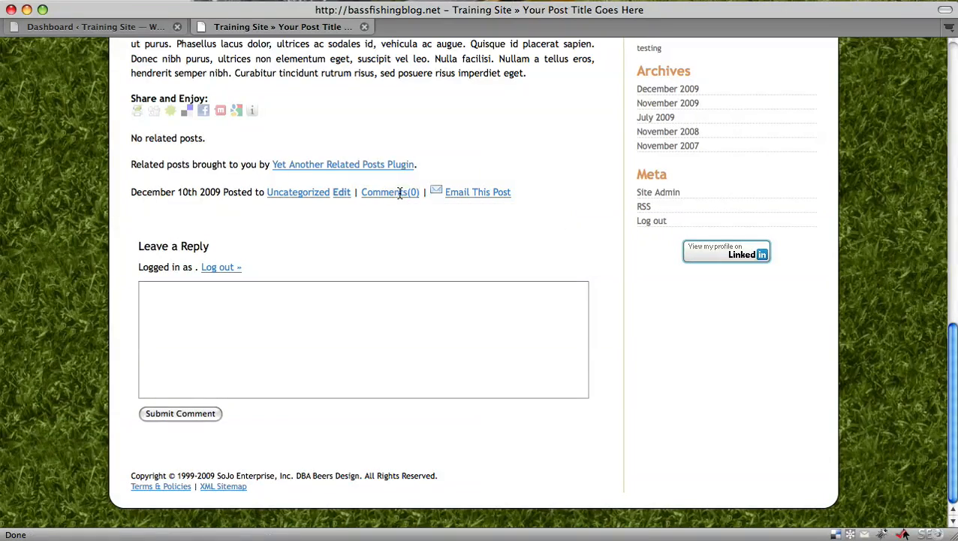
mouse_move(56, 211)
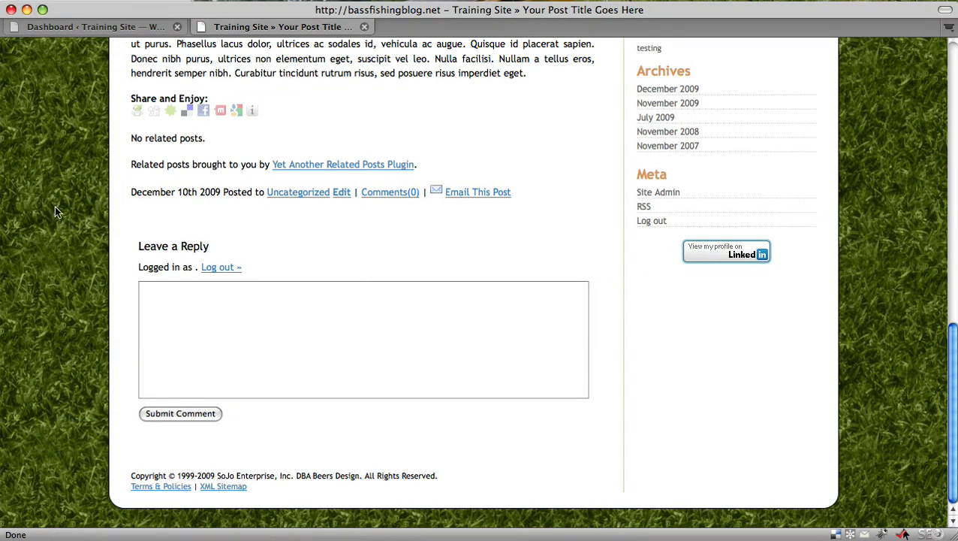
mouse_move(64, 208)
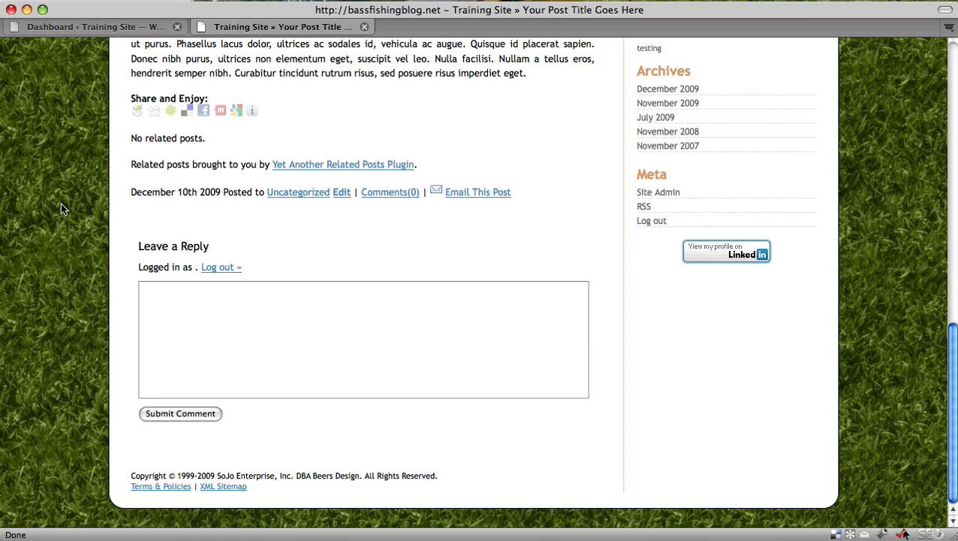
mouse_move(286, 274)
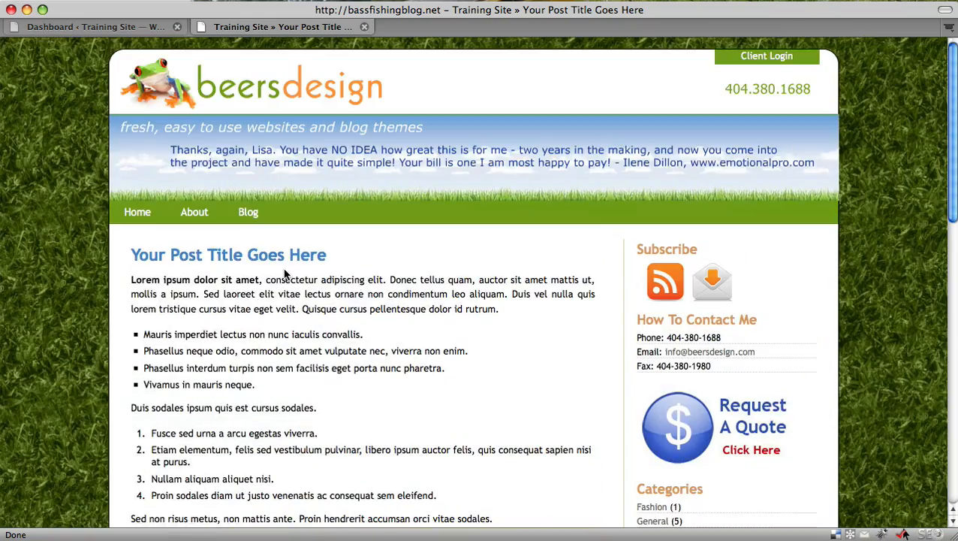
scroll(down, 3)
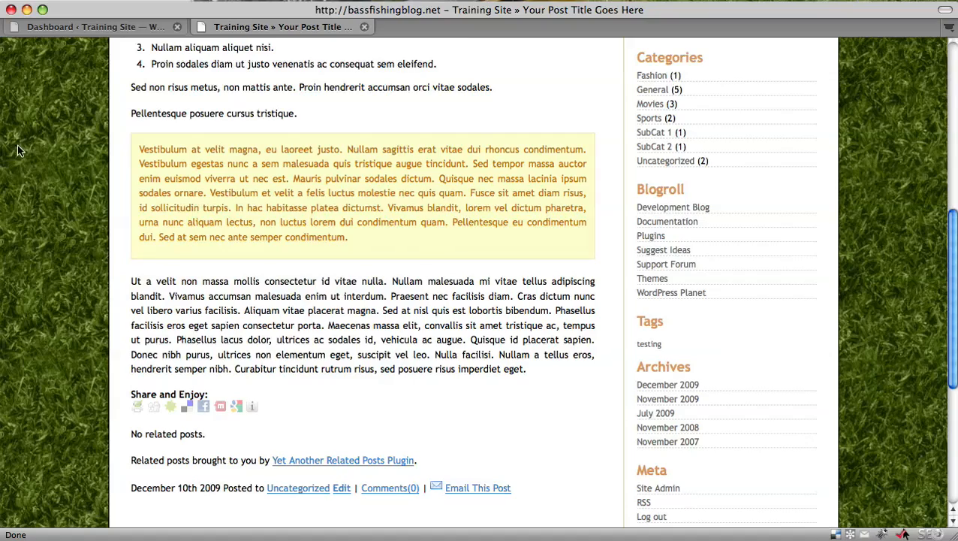
mouse_move(88, 198)
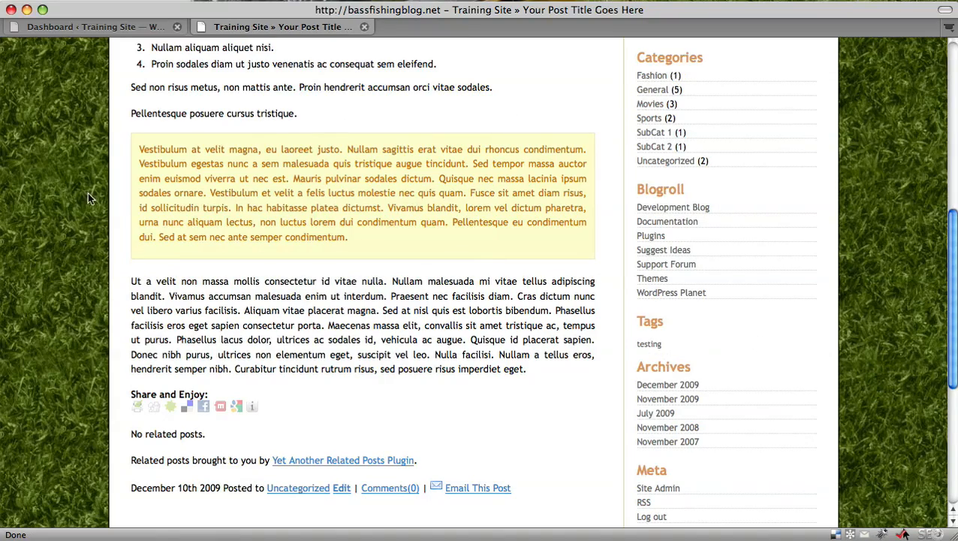
scroll(down, 3)
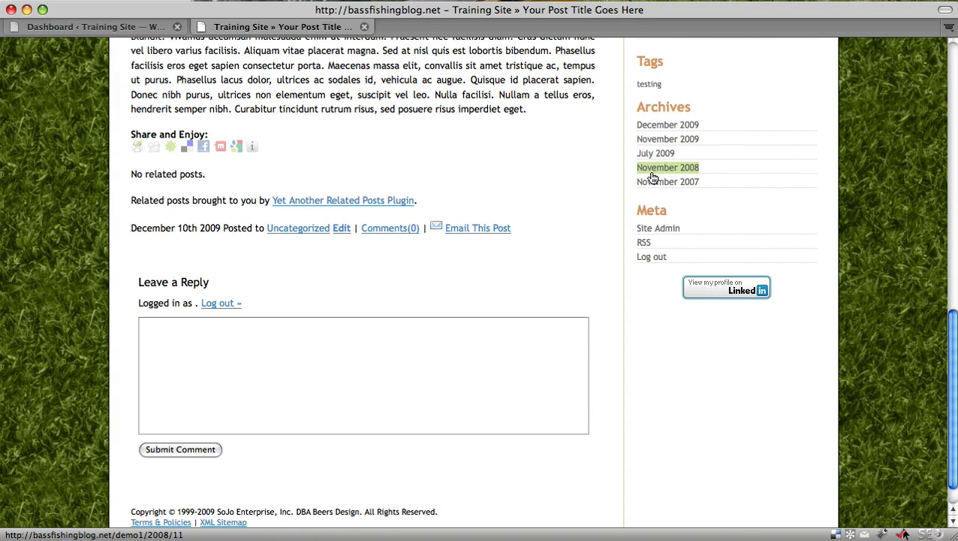
mouse_move(652, 128)
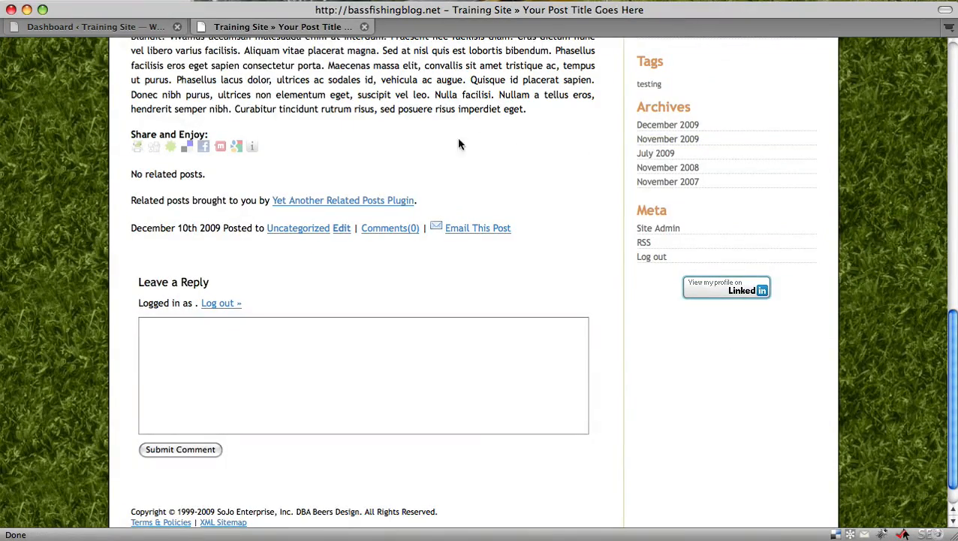
scroll(up, 3)
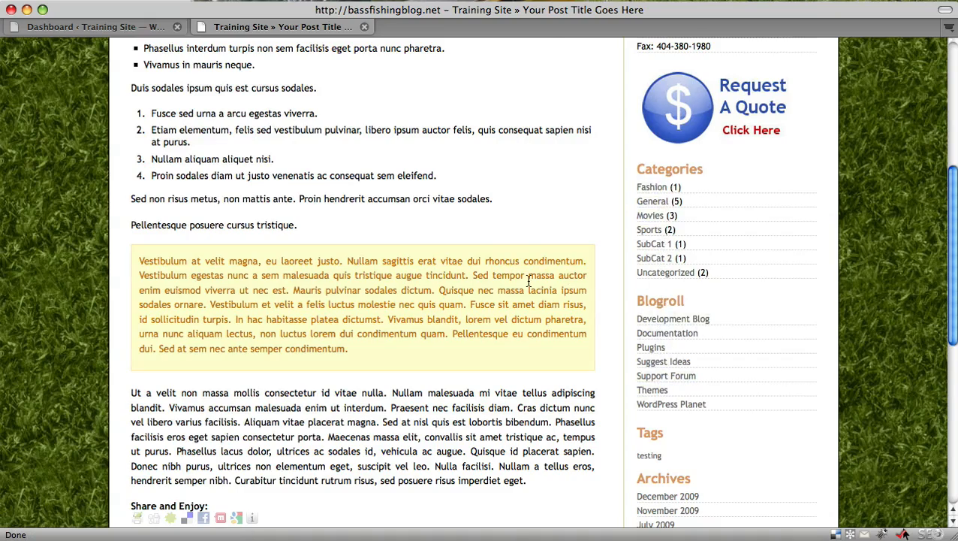
scroll(up, 3)
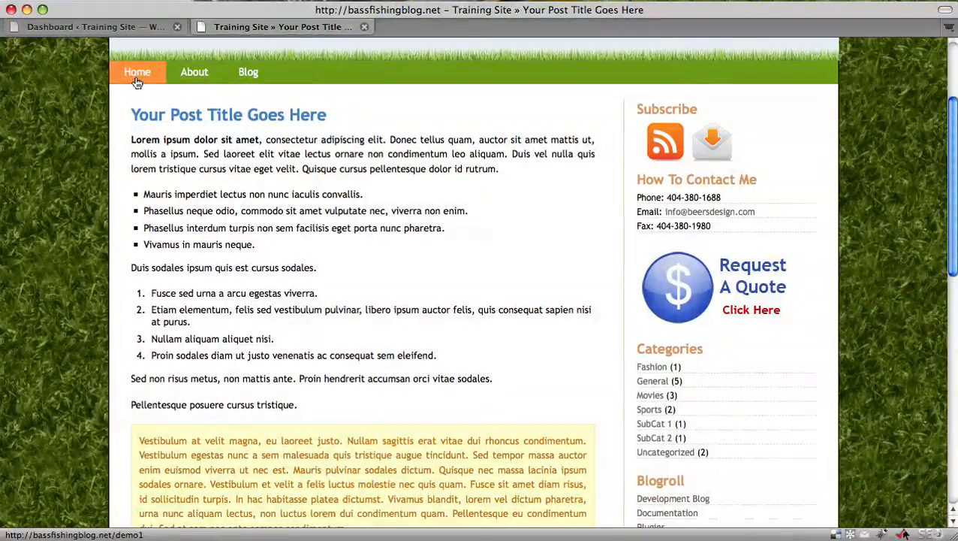
Return to the Home page via the navigation and scroll through it to the footer
click(137, 73)
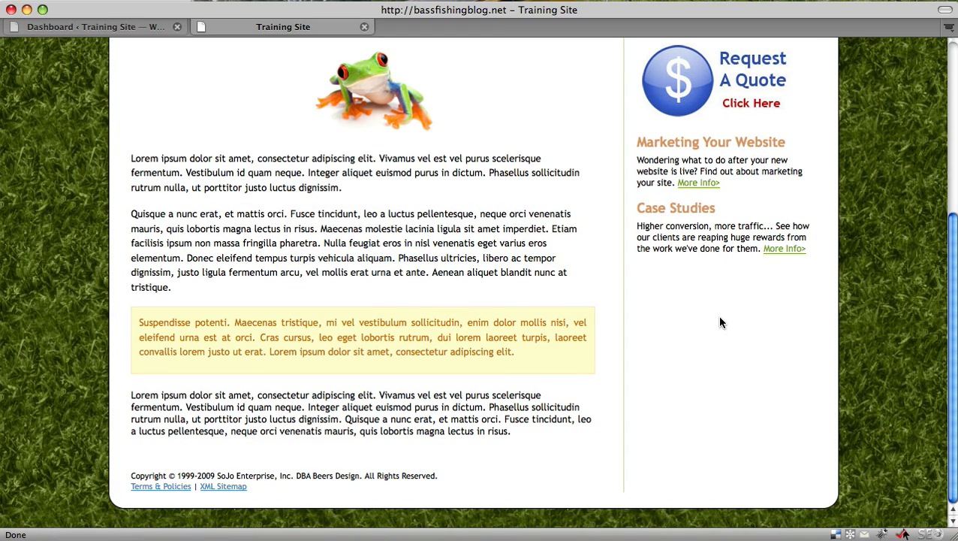
mouse_move(695, 293)
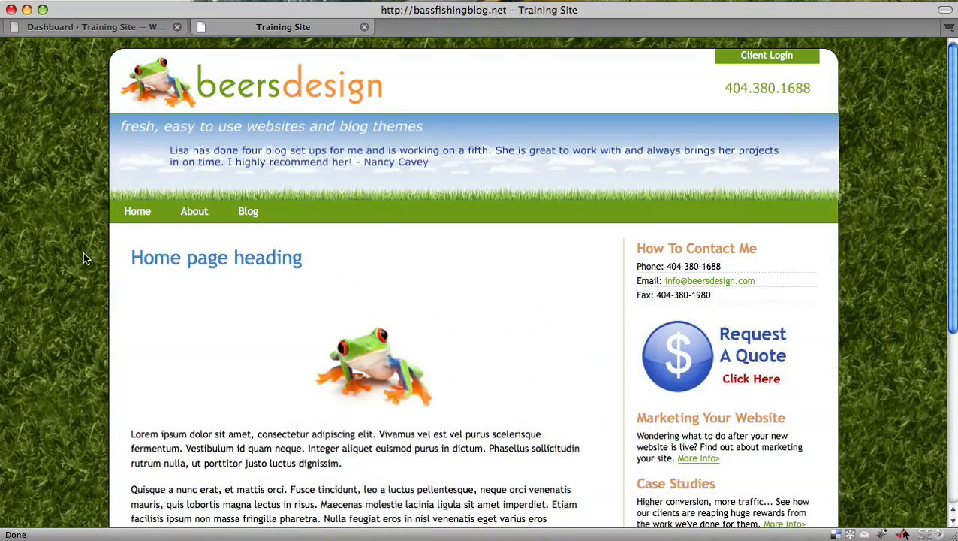
scroll(down, 3)
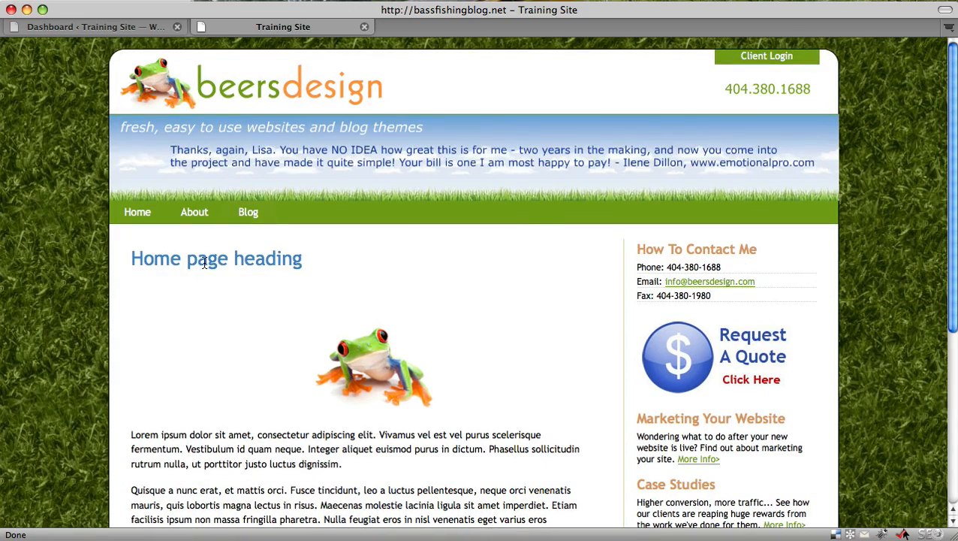
mouse_move(220, 263)
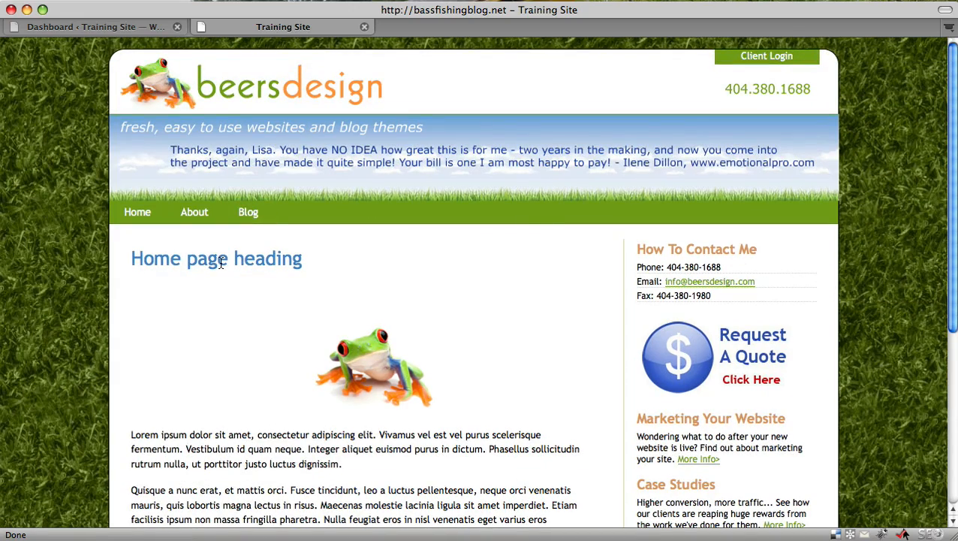
scroll(down, 3)
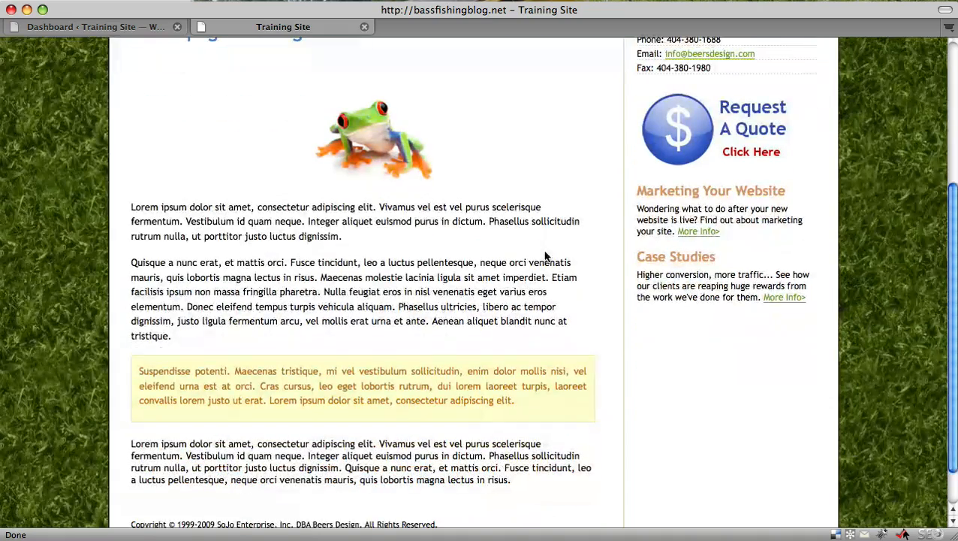
mouse_move(748, 100)
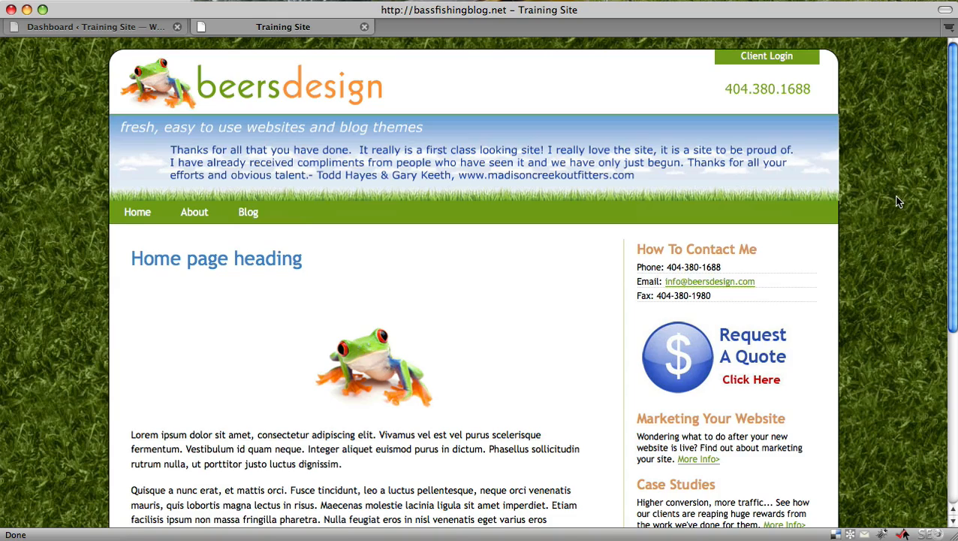
scroll(down, 3)
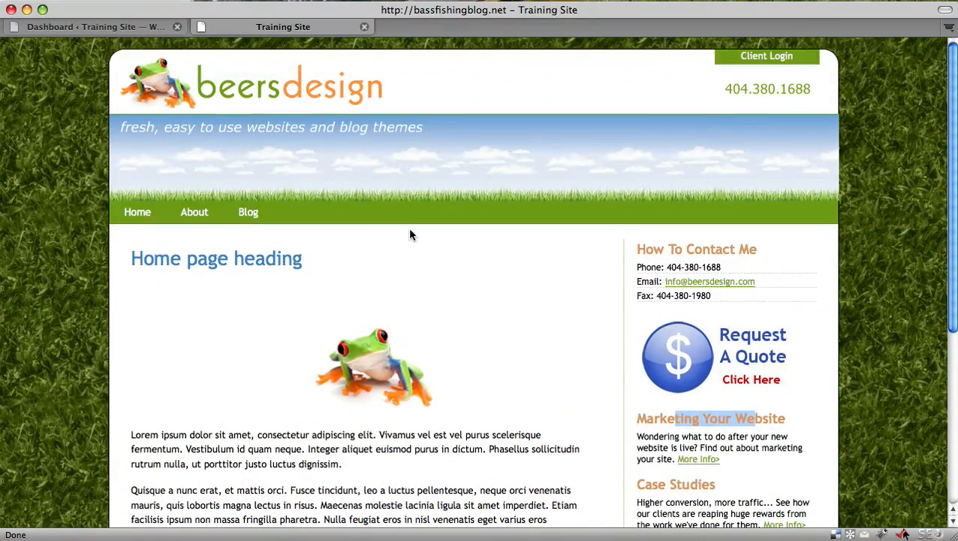
mouse_move(417, 248)
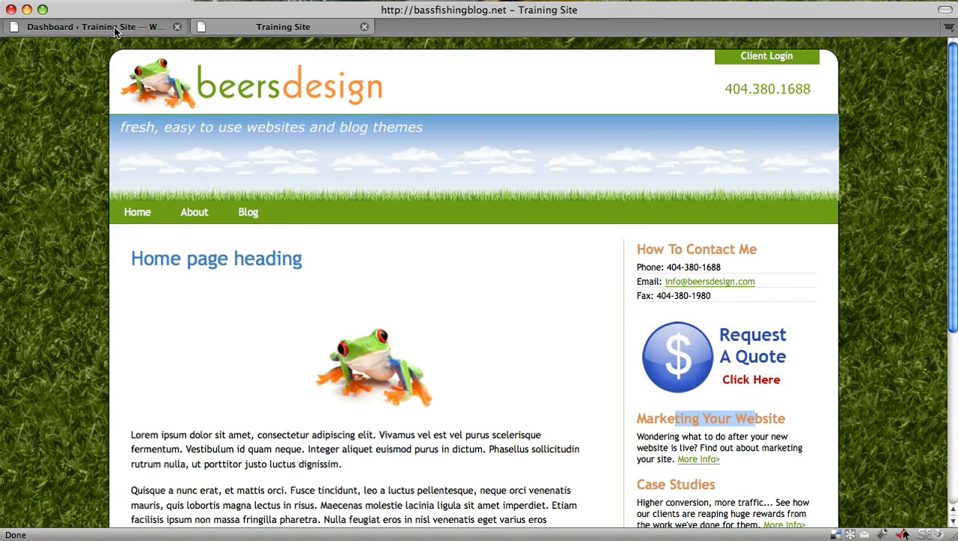
click(98, 25)
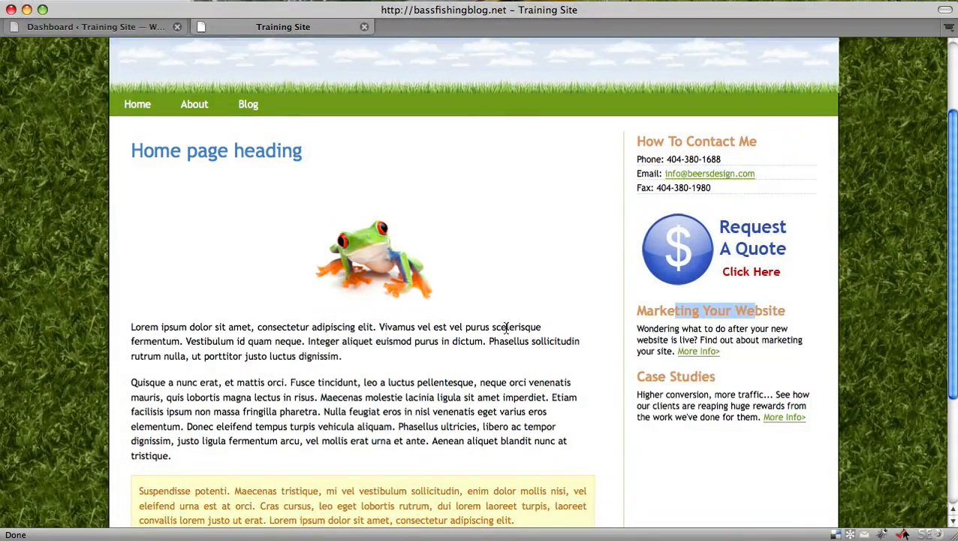
scroll(down, 3)
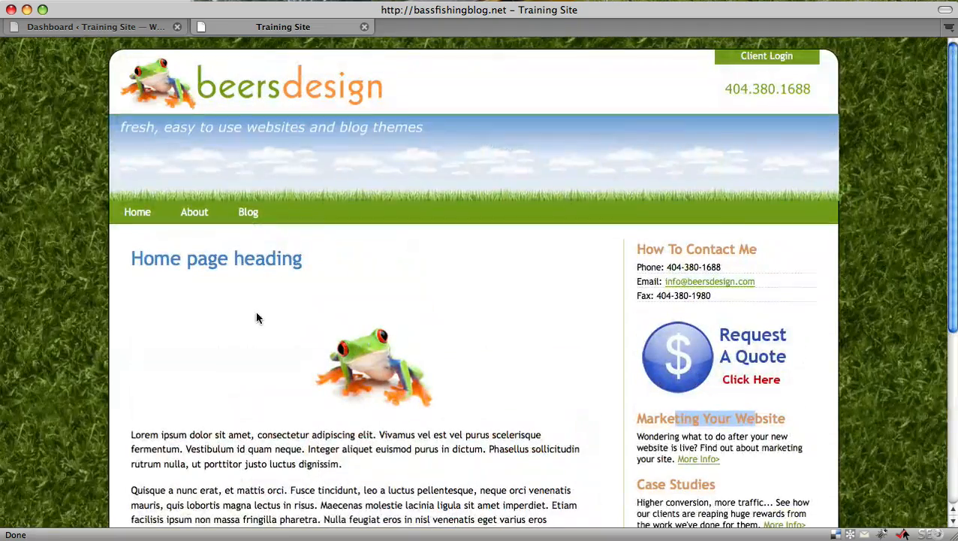
mouse_move(59, 110)
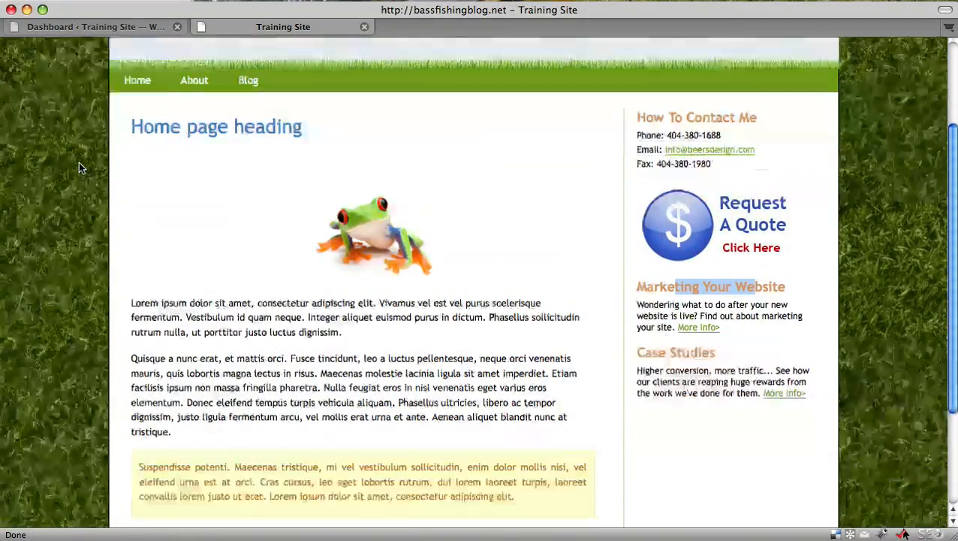
scroll(down, 3)
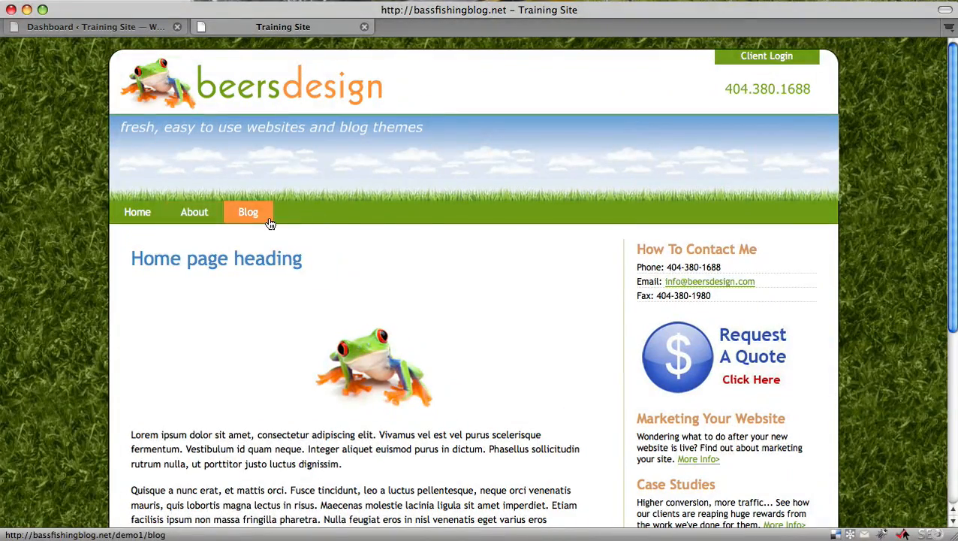
Open the Blog page from the navigation and scroll through its sample post
click(248, 212)
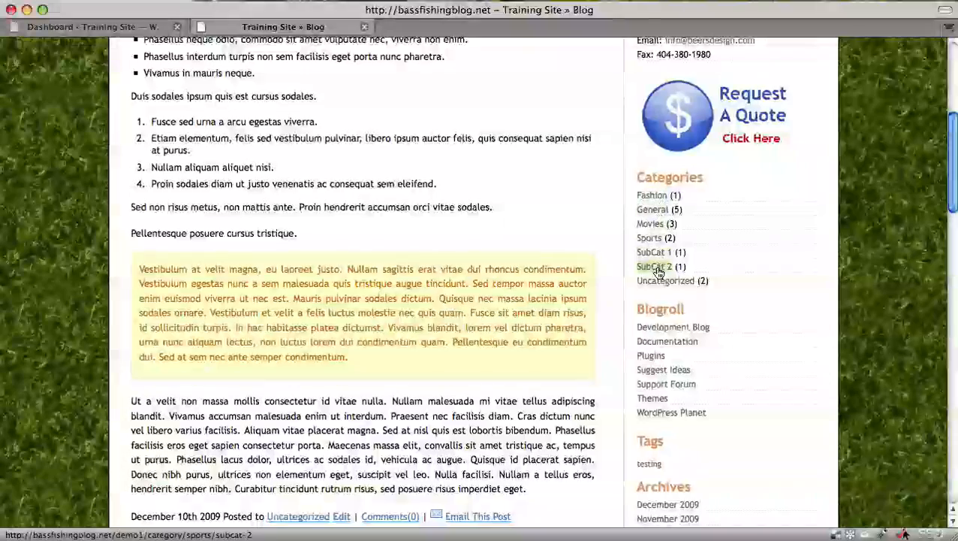
scroll(down, 3)
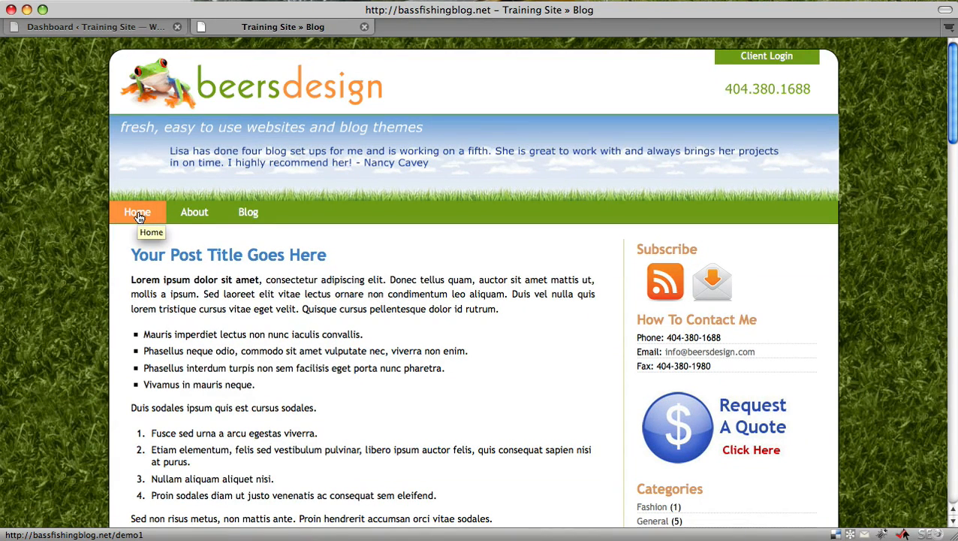
click(137, 213)
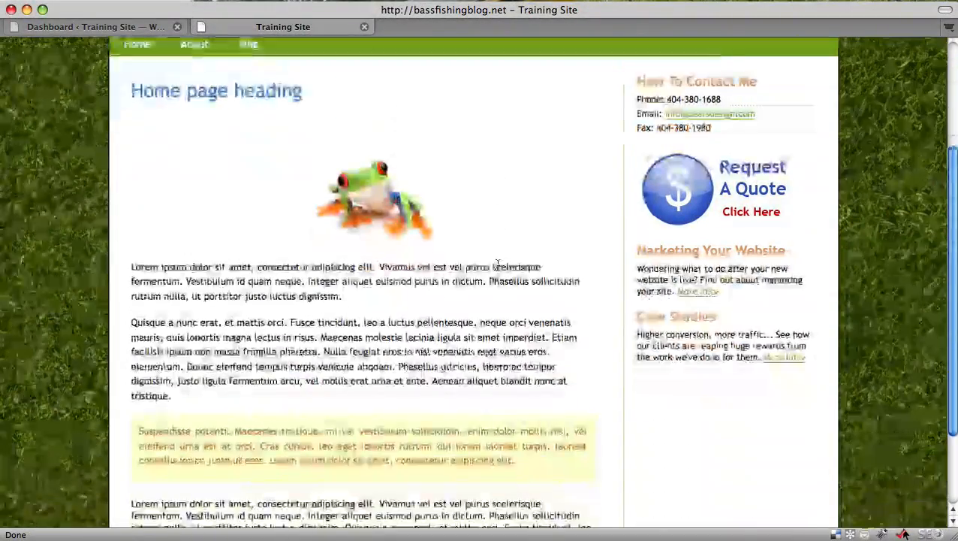
scroll(down, 3)
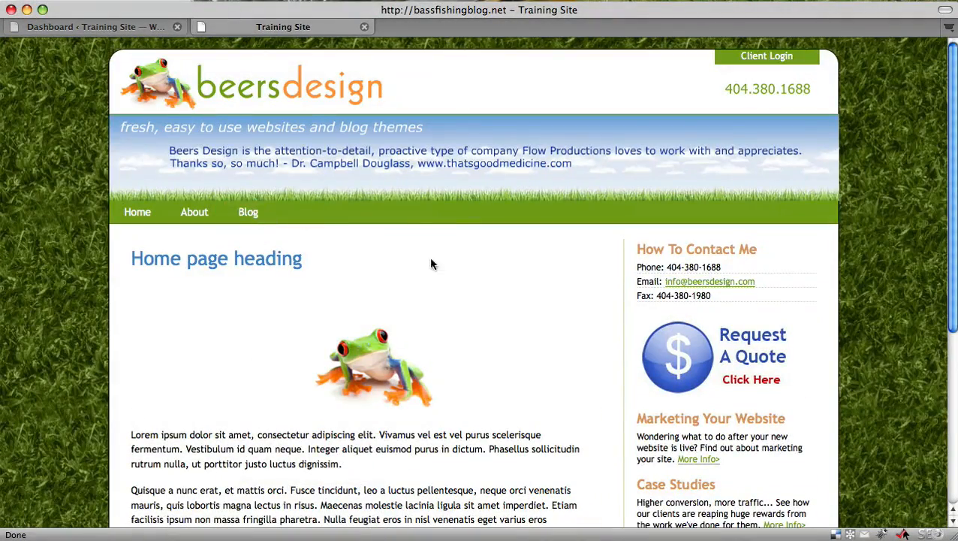
scroll(down, 3)
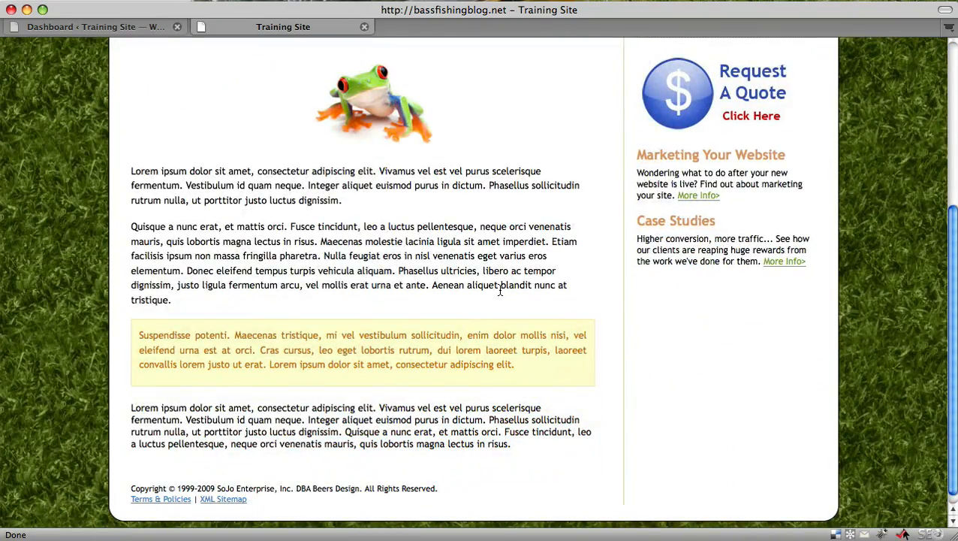
mouse_move(474, 270)
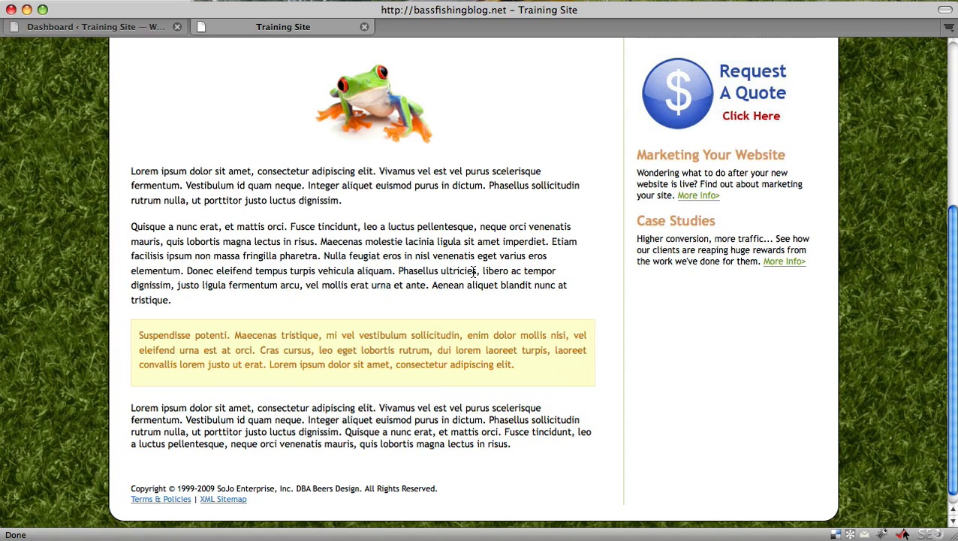
drag(229, 271, 477, 270)
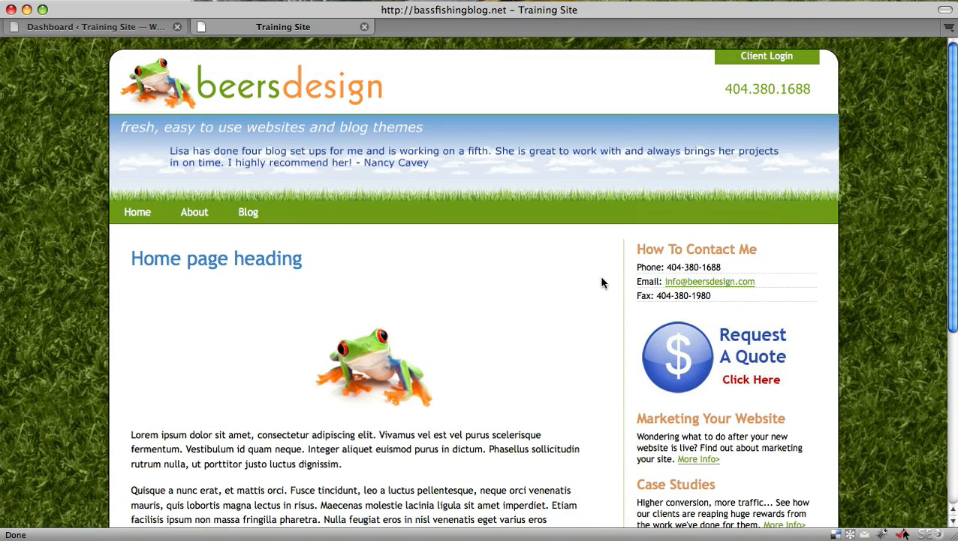
mouse_move(571, 284)
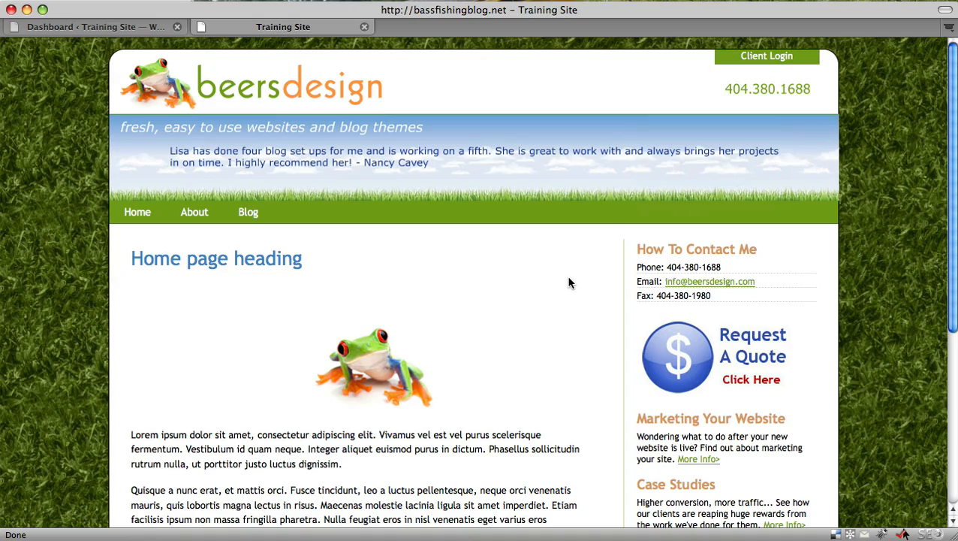
scroll(down, 3)
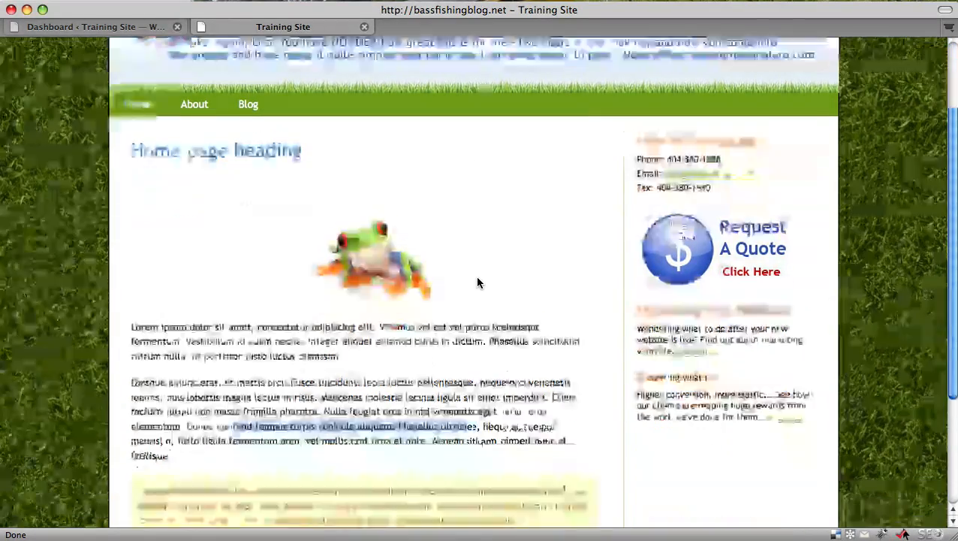
scroll(down, 3)
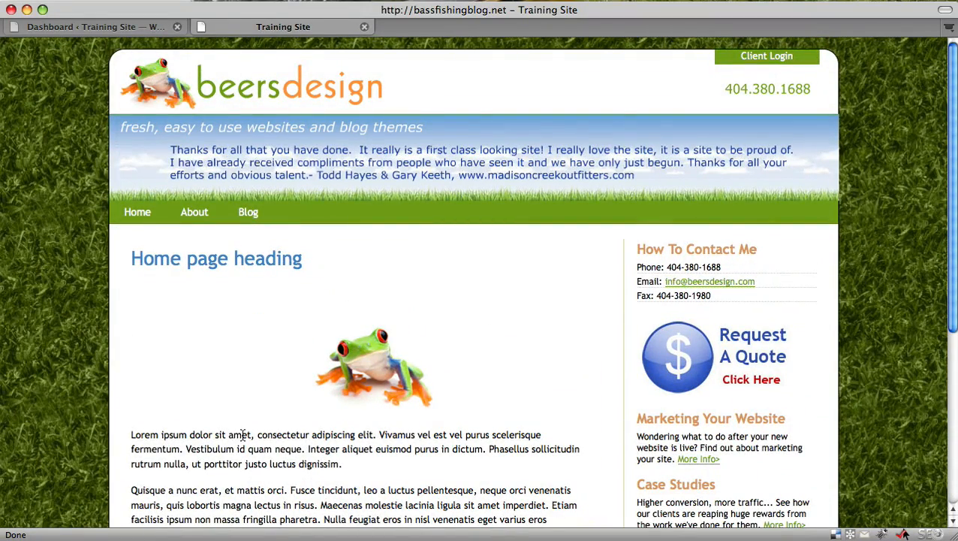
scroll(down, 3)
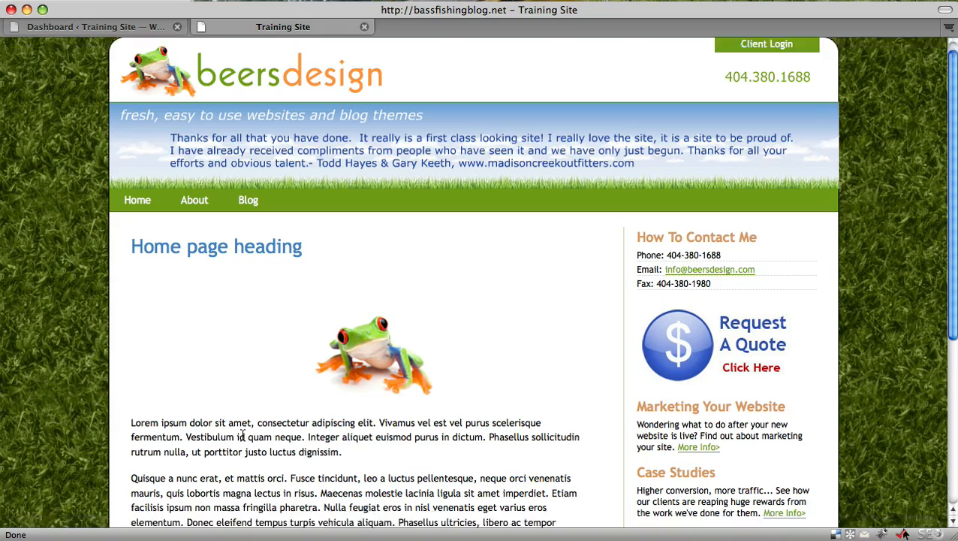
scroll(down, 3)
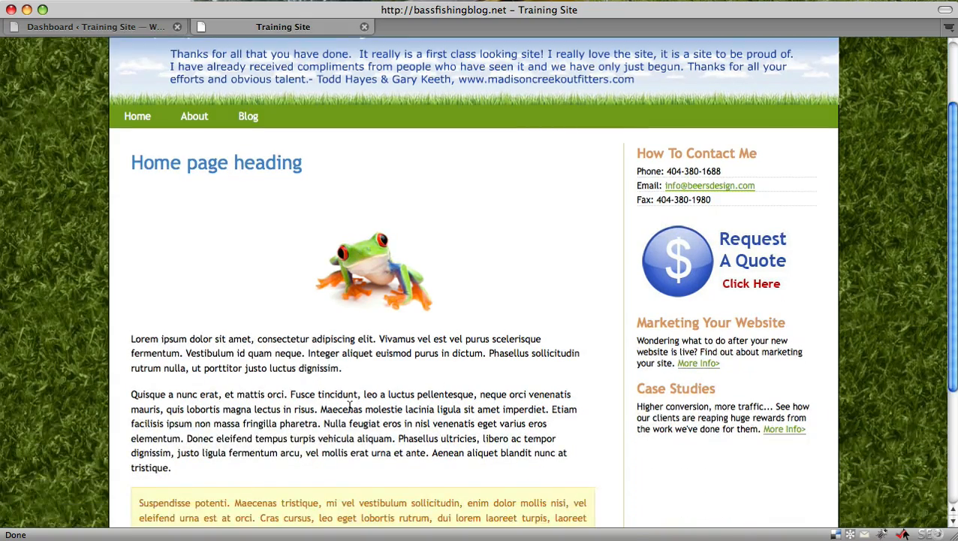
scroll(down, 3)
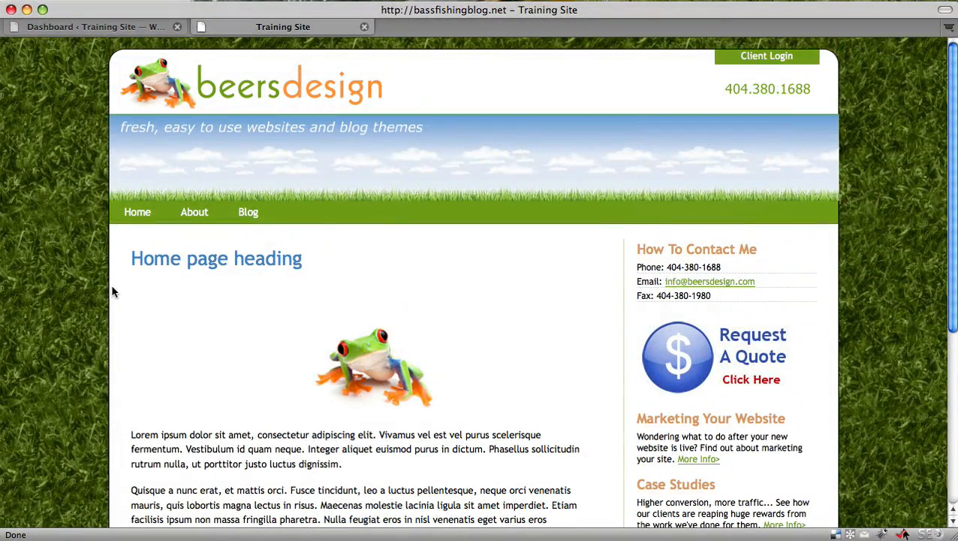
Open Edit Pages from the Dashboard's Right Now Pages count, check the About submenu, and return
click(90, 27)
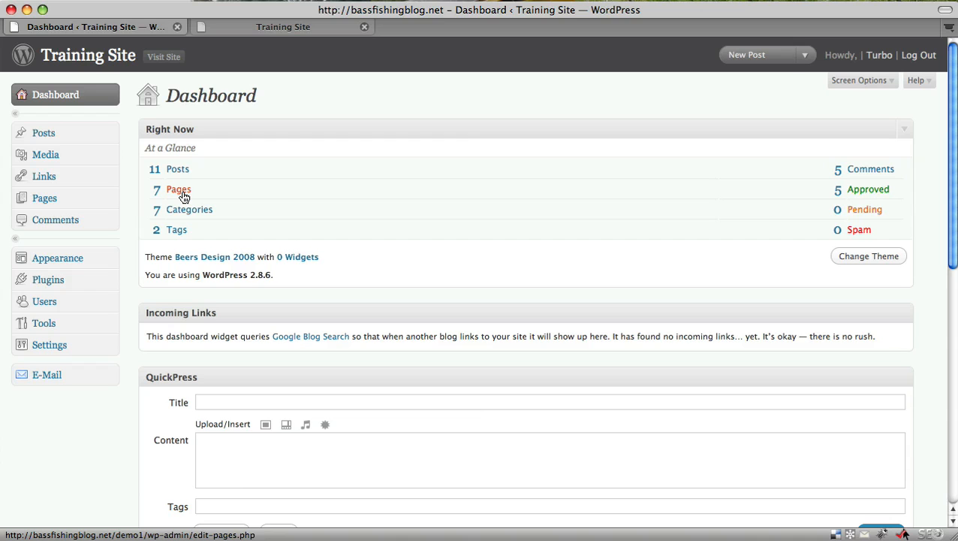
click(178, 189)
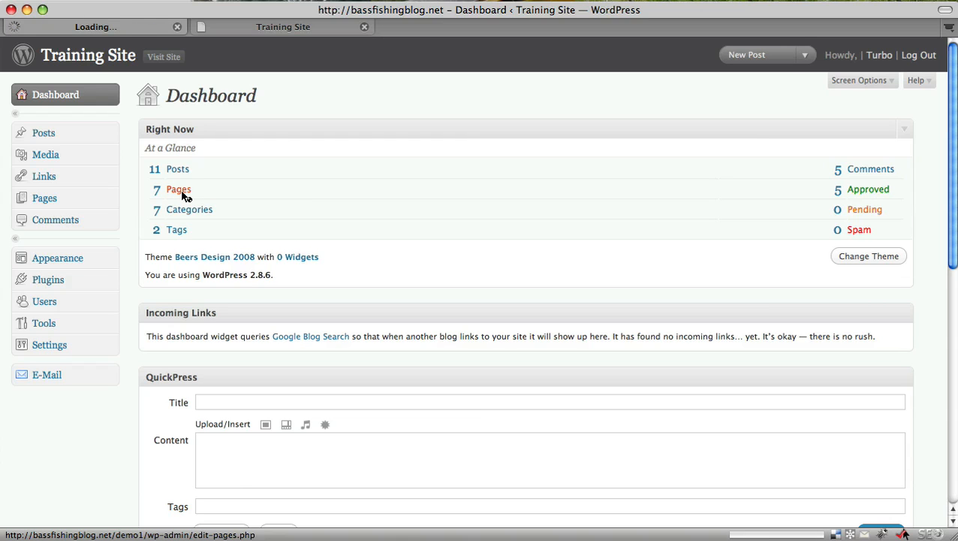
click(178, 189)
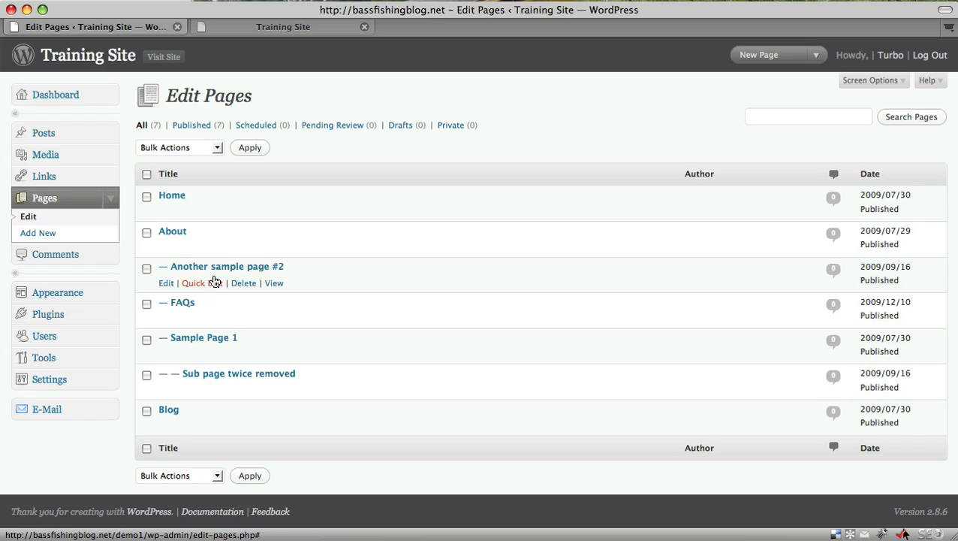
mouse_move(174, 409)
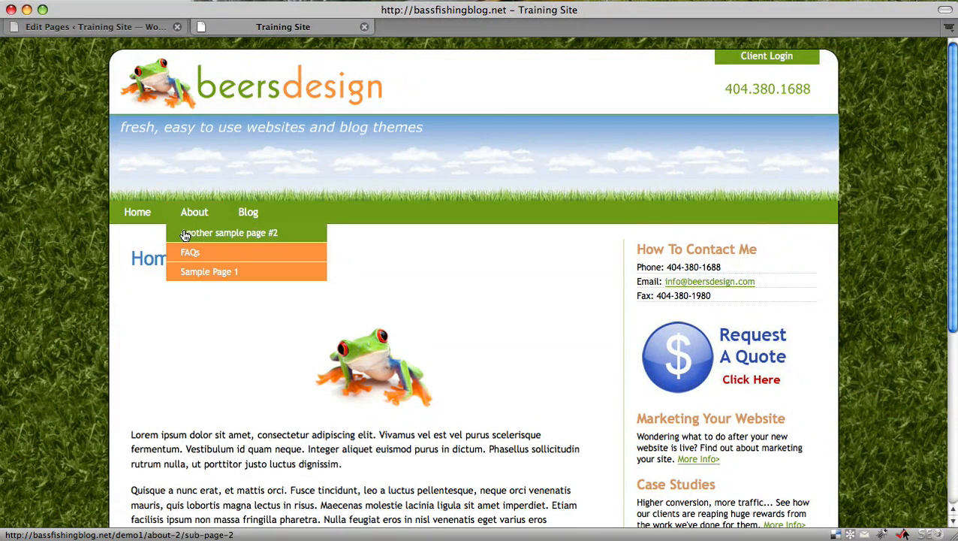
mouse_move(209, 251)
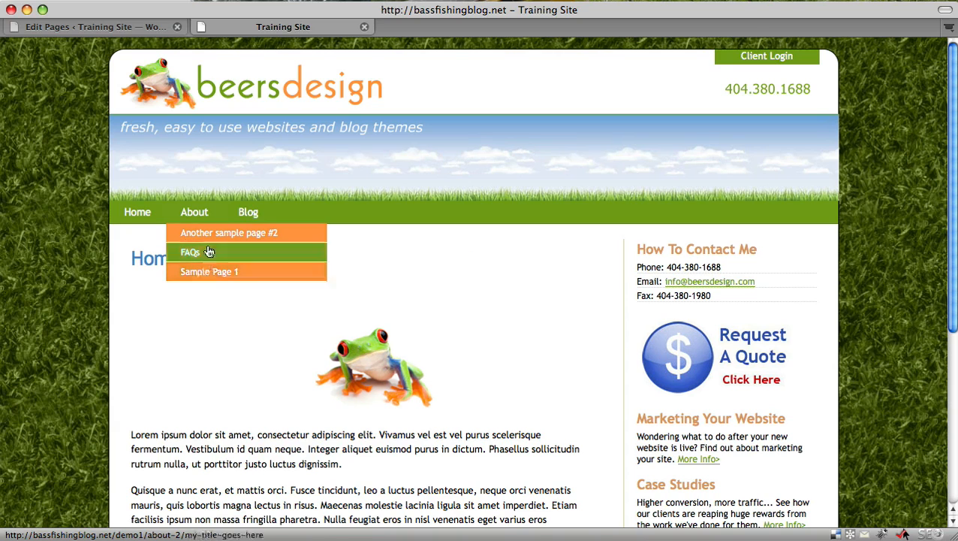
click(91, 27)
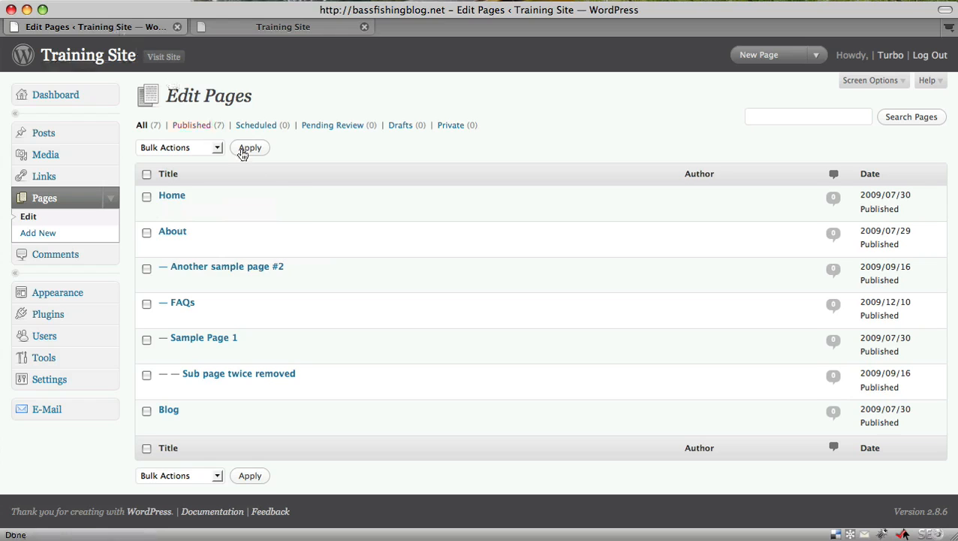
mouse_move(172, 204)
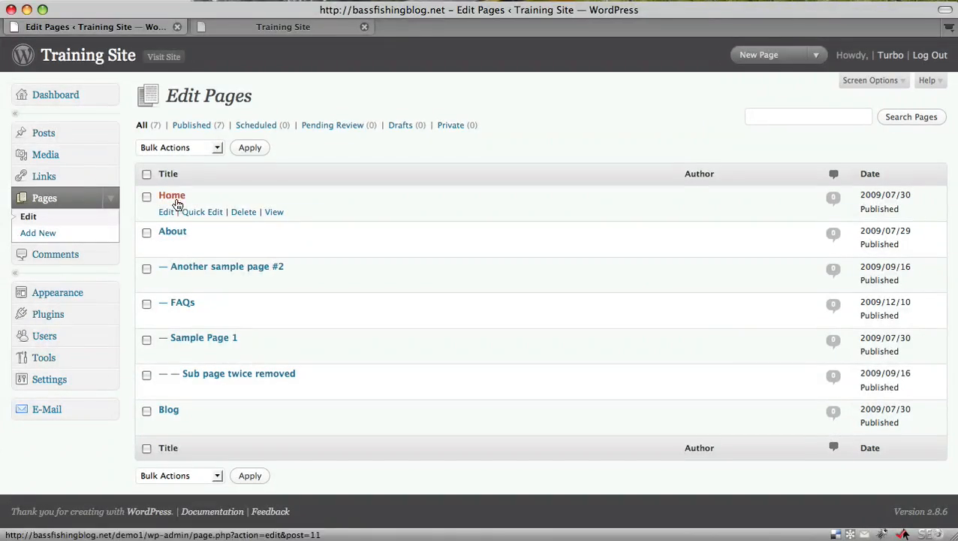
Open the Home page editor, scroll past its frog image, and reveal the Posts menu
click(171, 194)
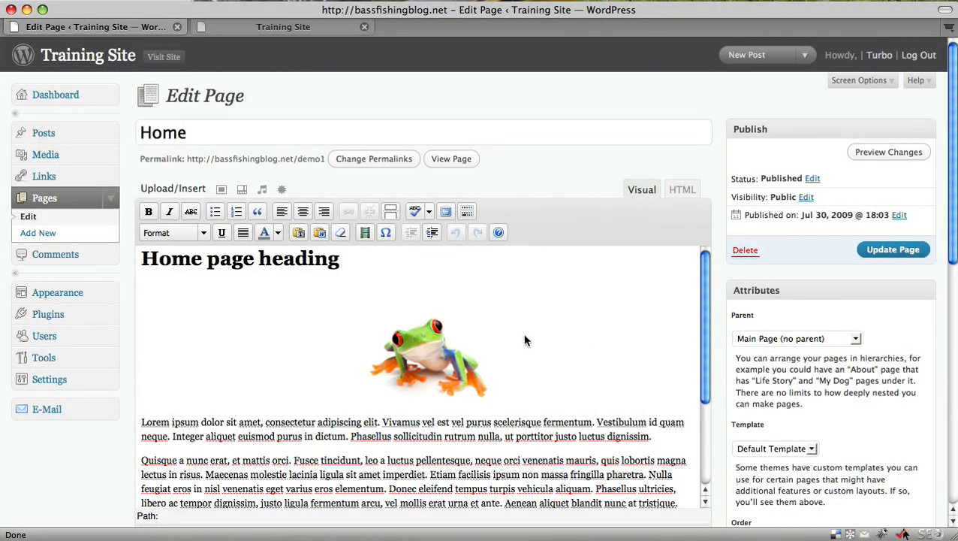
scroll(down, 3)
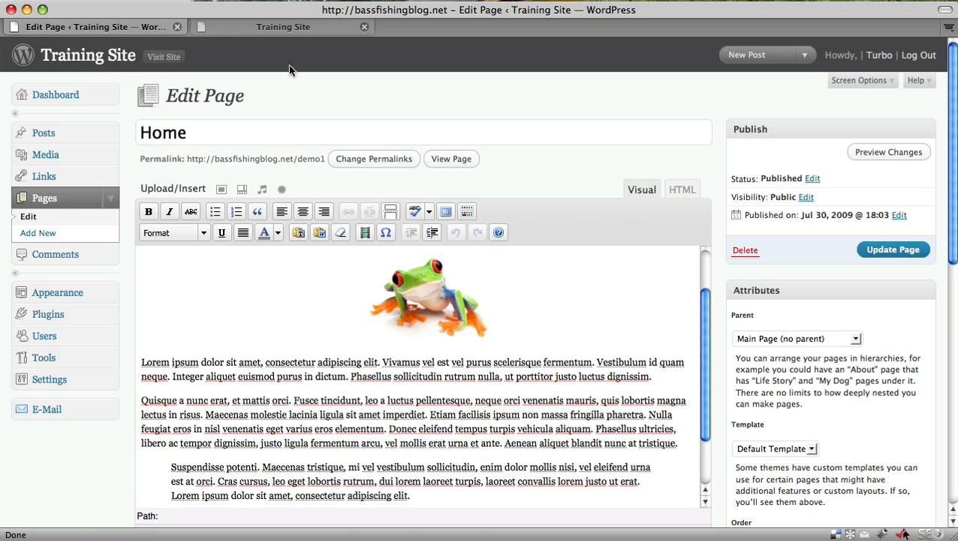
click(284, 26)
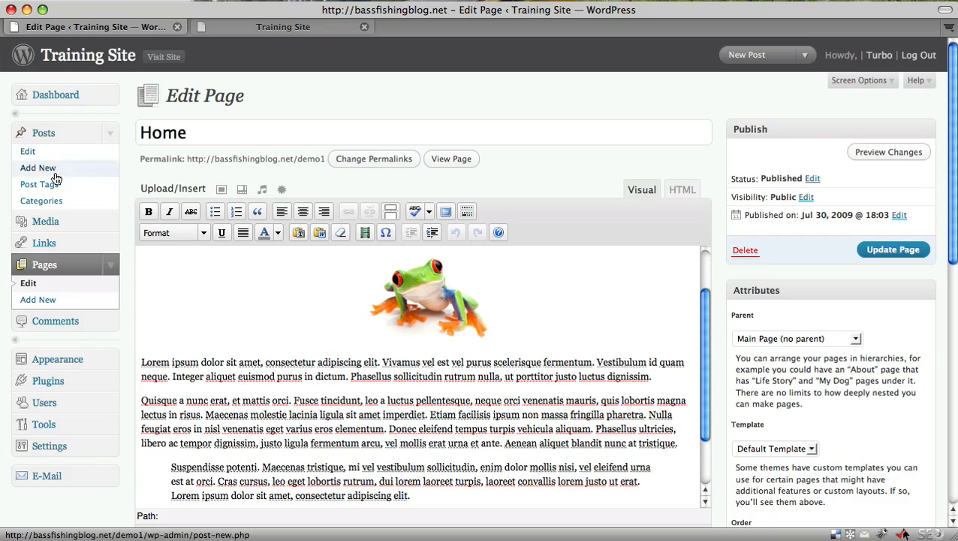
Open Posts > Edit, then load the Blog page on the public Training Site tab
click(28, 151)
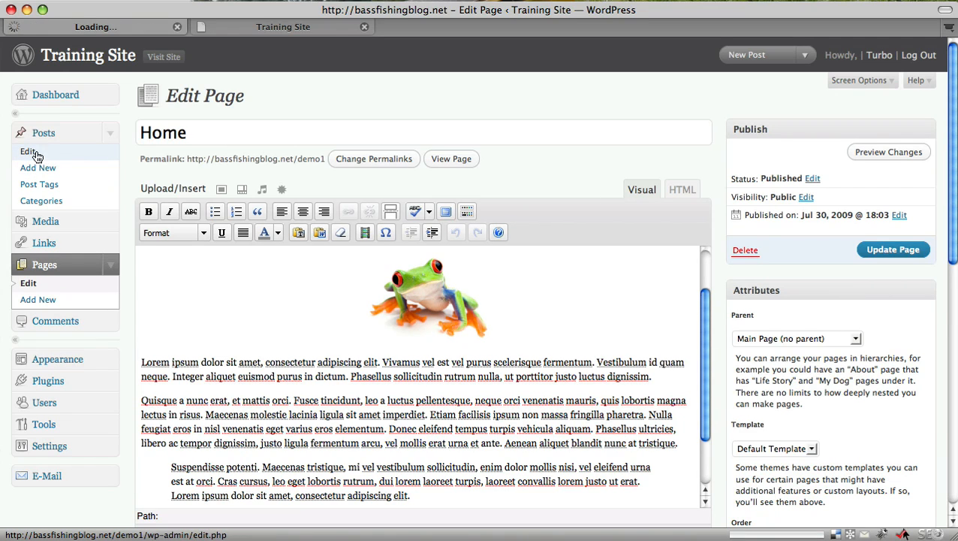
click(28, 151)
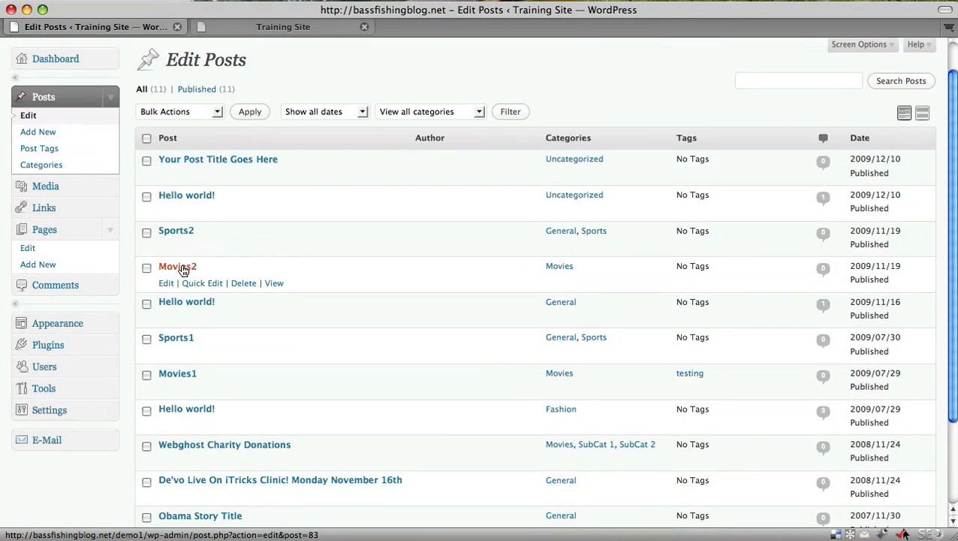
mouse_move(264, 10)
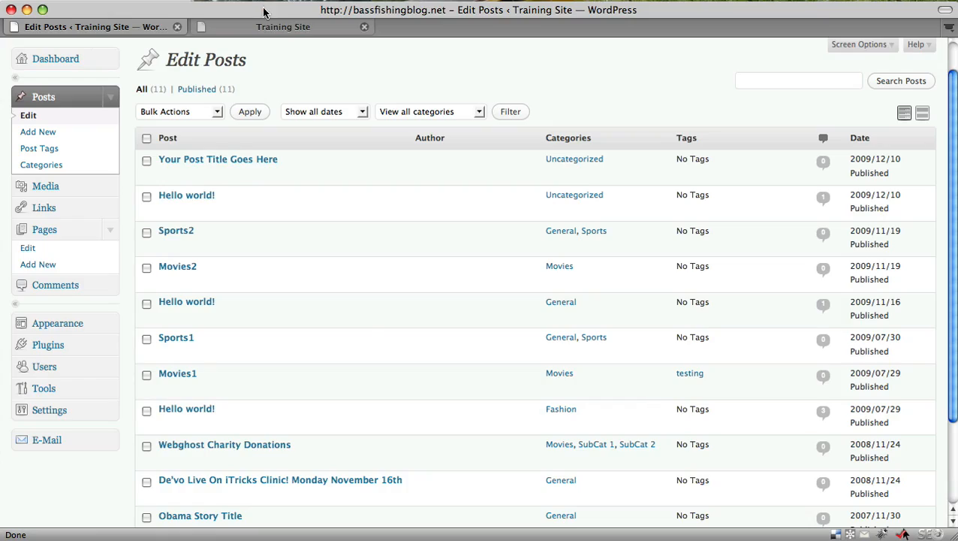
click(283, 27)
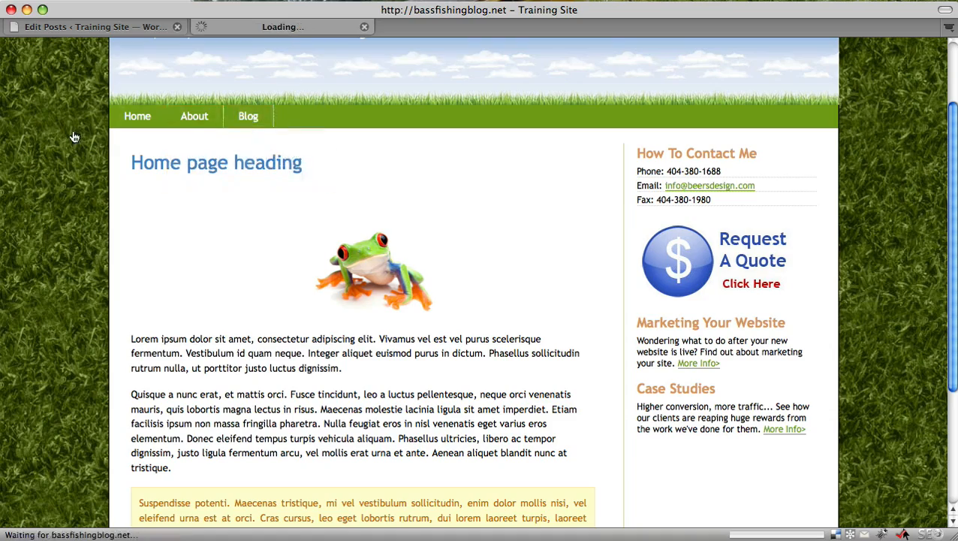
click(248, 116)
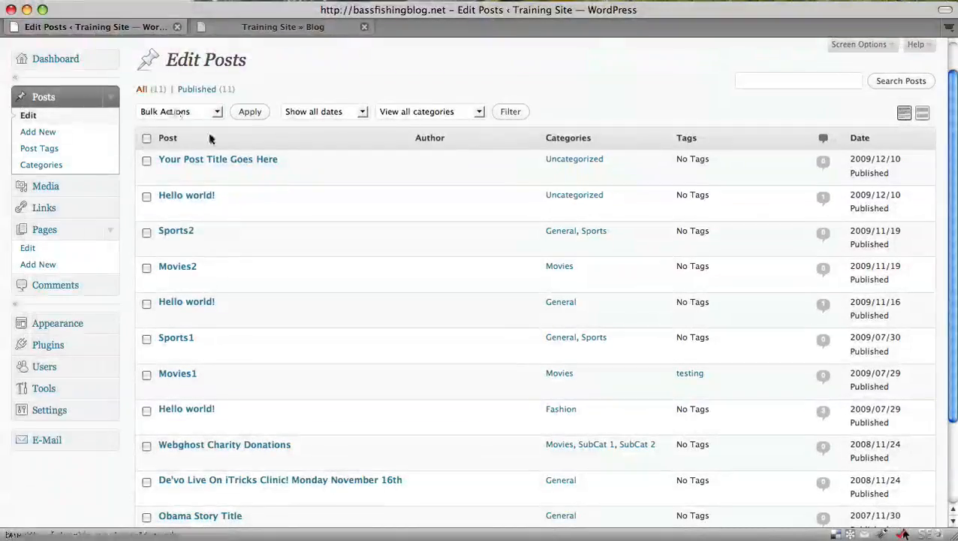
mouse_move(218, 159)
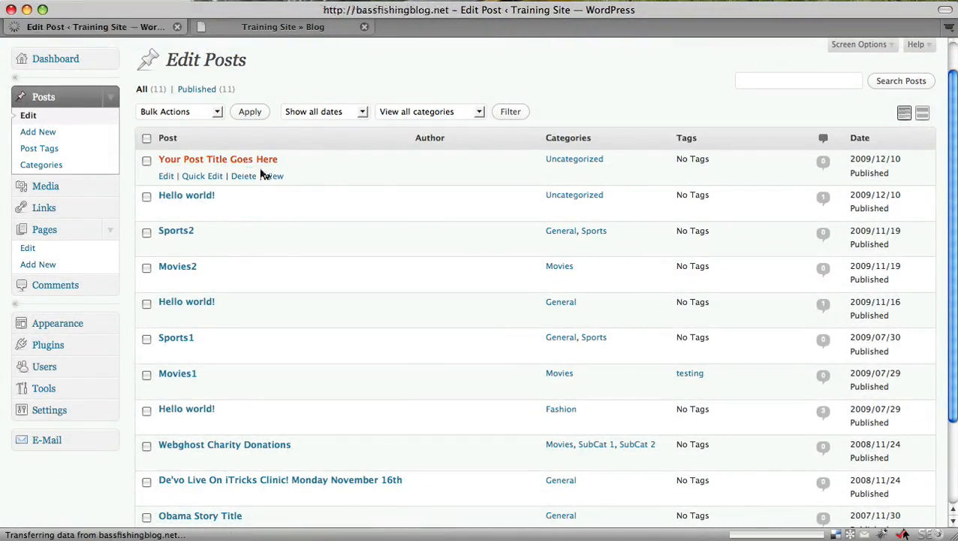
Open 'Your Post Title Goes Here' in the editor and scroll through its body, tags and categories
click(218, 159)
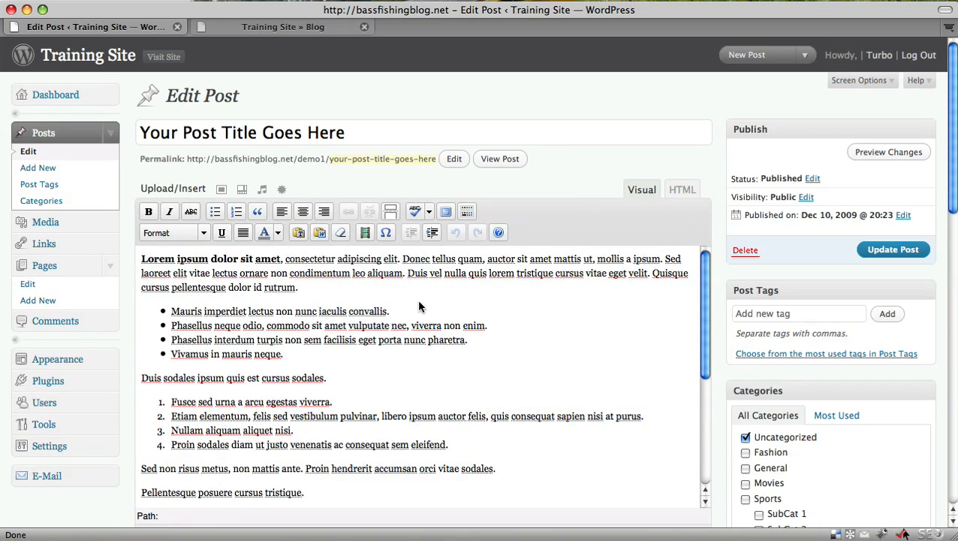
scroll(down, 3)
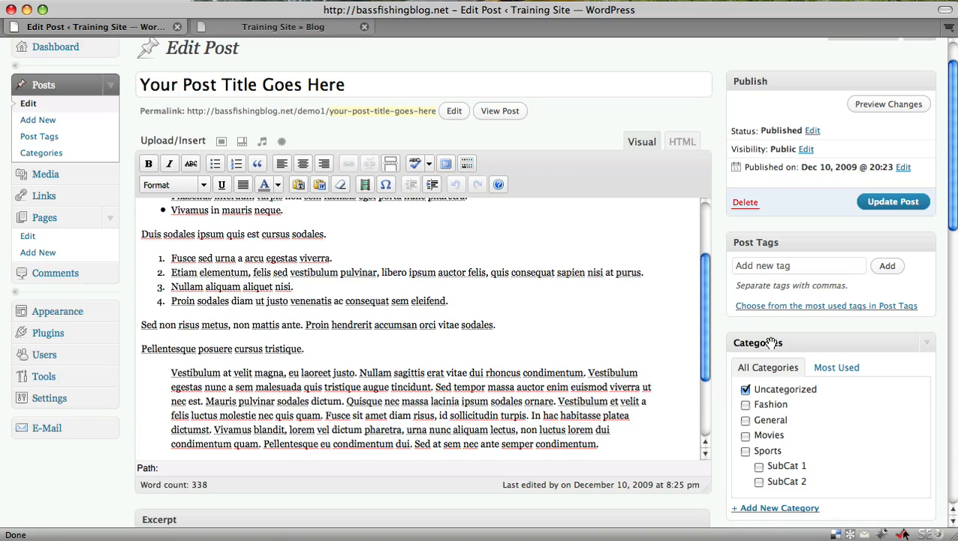
scroll(down, 3)
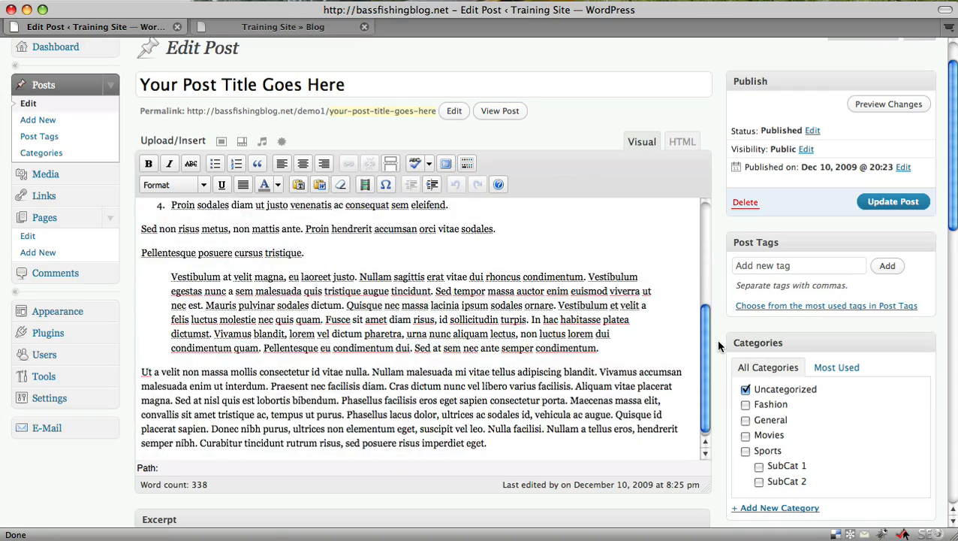
scroll(down, 3)
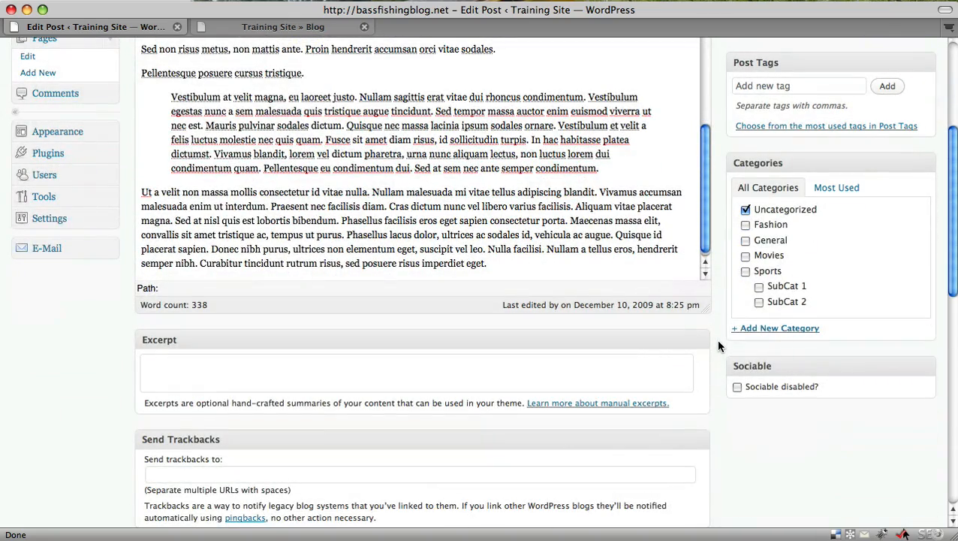
scroll(up, 3)
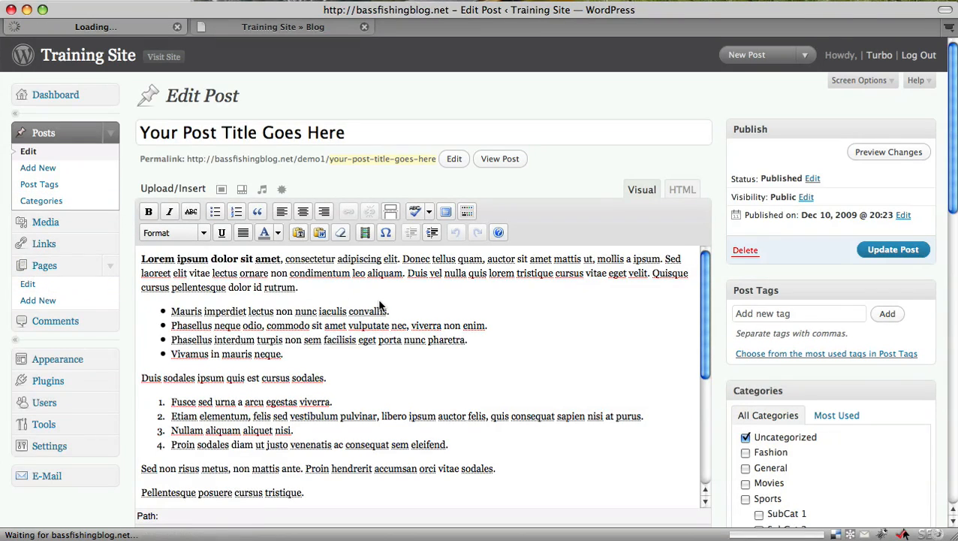
mouse_move(386, 304)
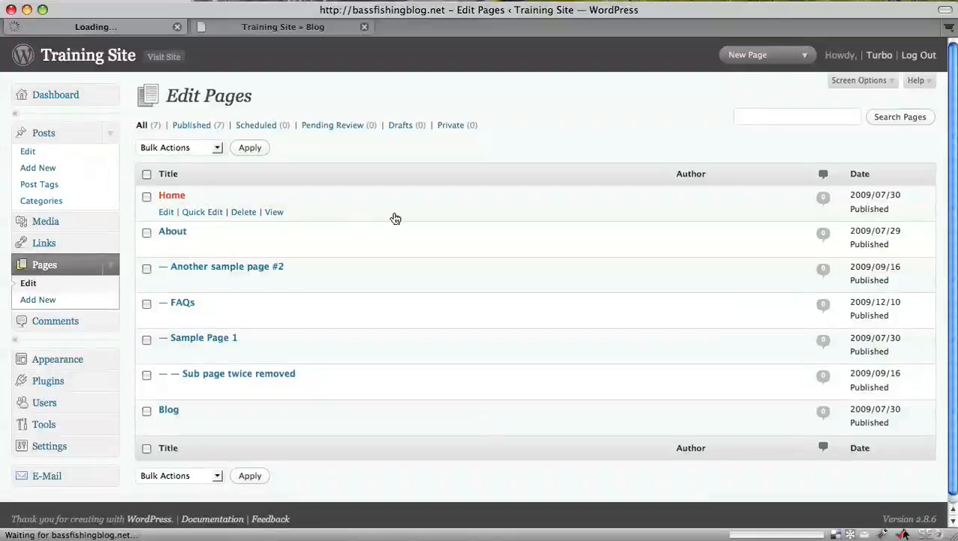
Reopen the Home page editor, then switch to the public site and scroll the blog post
click(172, 196)
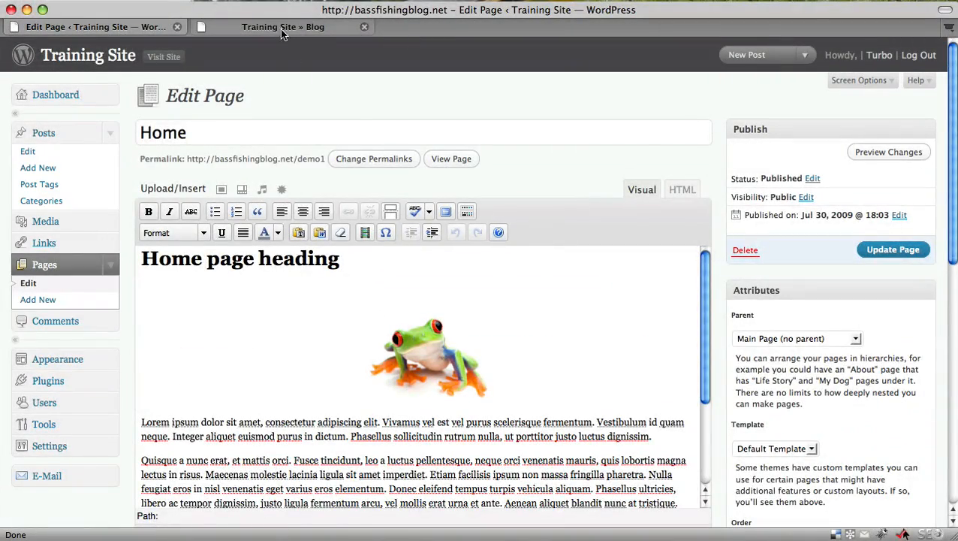
click(283, 26)
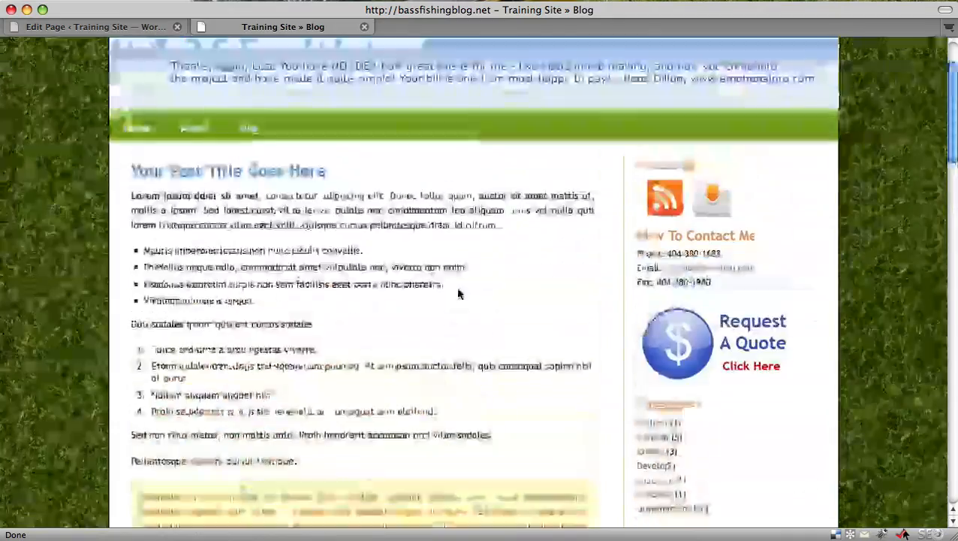
scroll(down, 3)
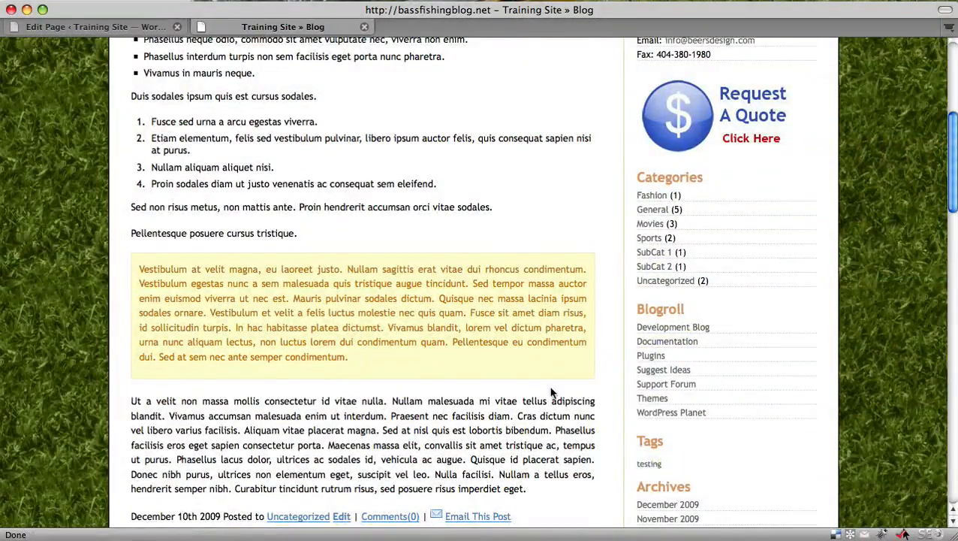
scroll(down, 3)
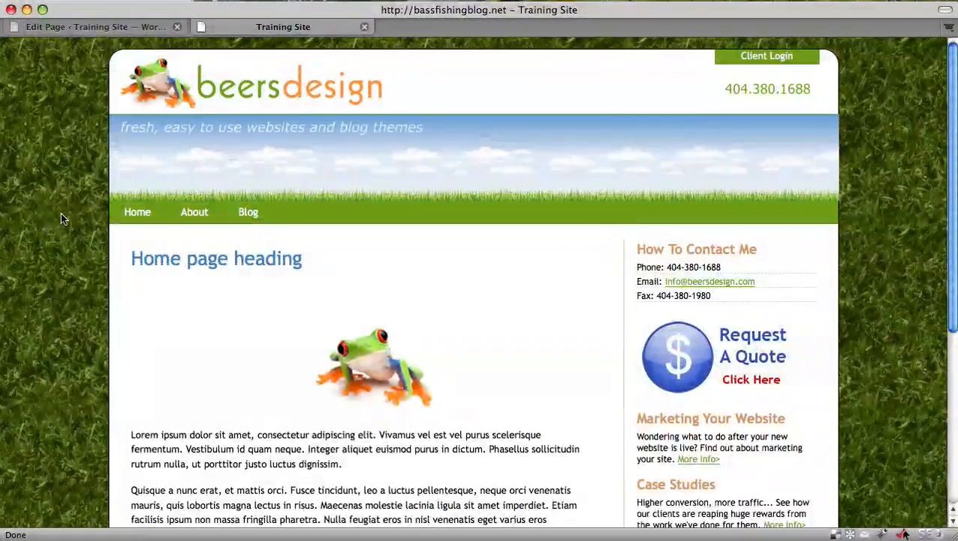
scroll(down, 3)
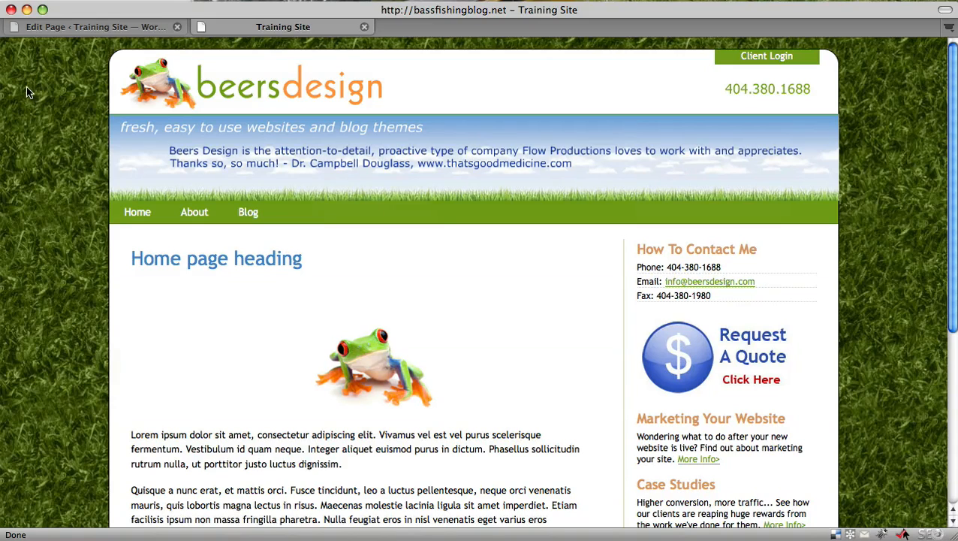
mouse_move(52, 96)
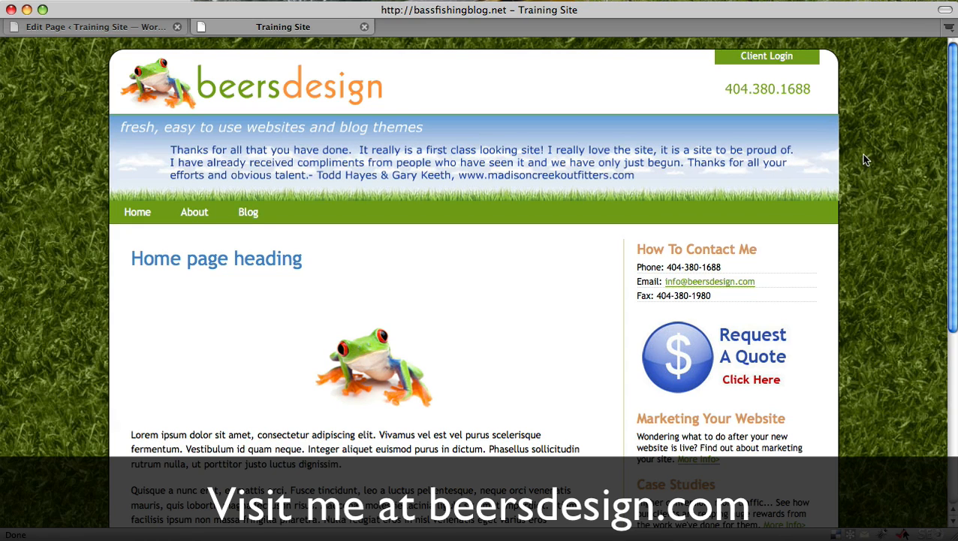
mouse_move(889, 162)
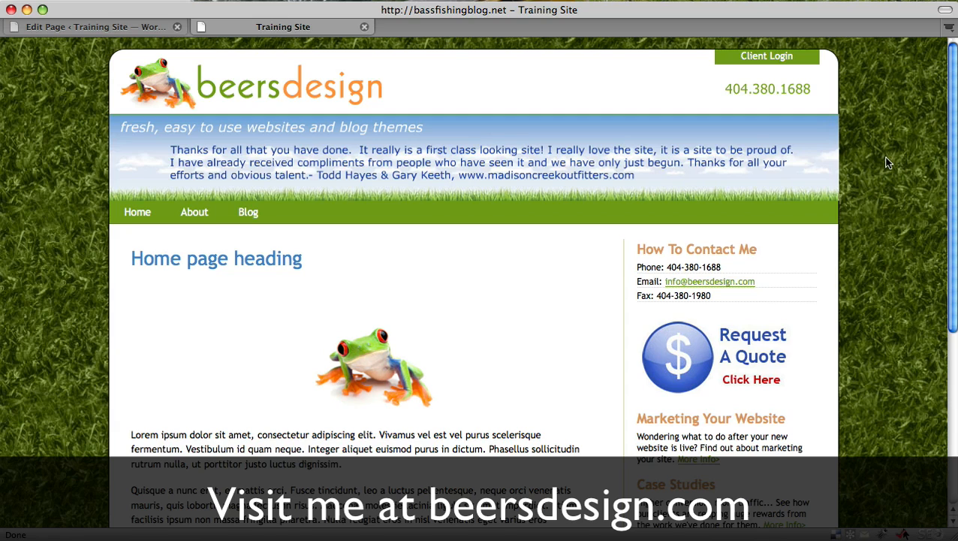